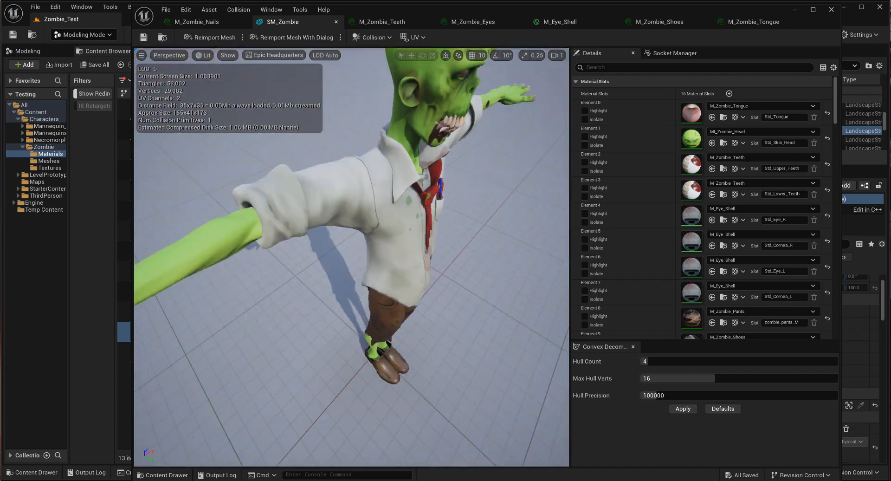
# Close the SM_Zombie mesh editor, returning to the level and Meshes folder
pyautogui.moveTo(341, 227); pyautogui.dragTo(352, 170)
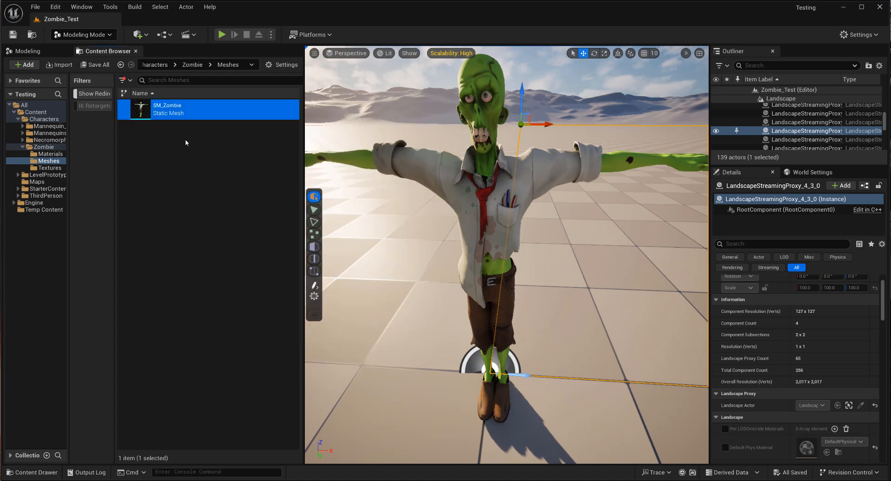
pyautogui.click(55, 7)
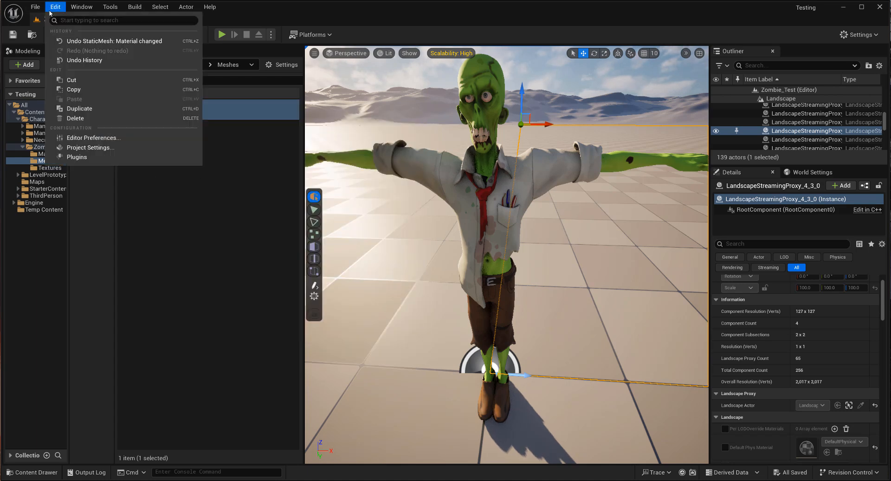
pyautogui.click(76, 157)
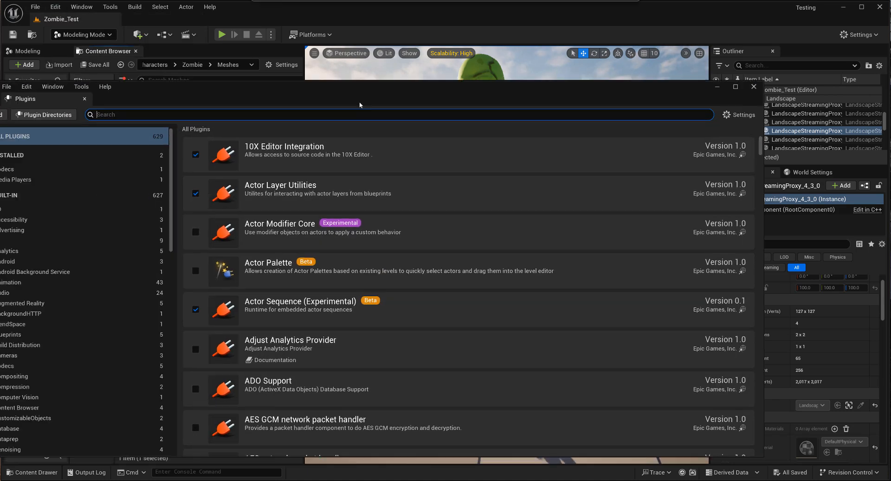
pyautogui.write('skelet')
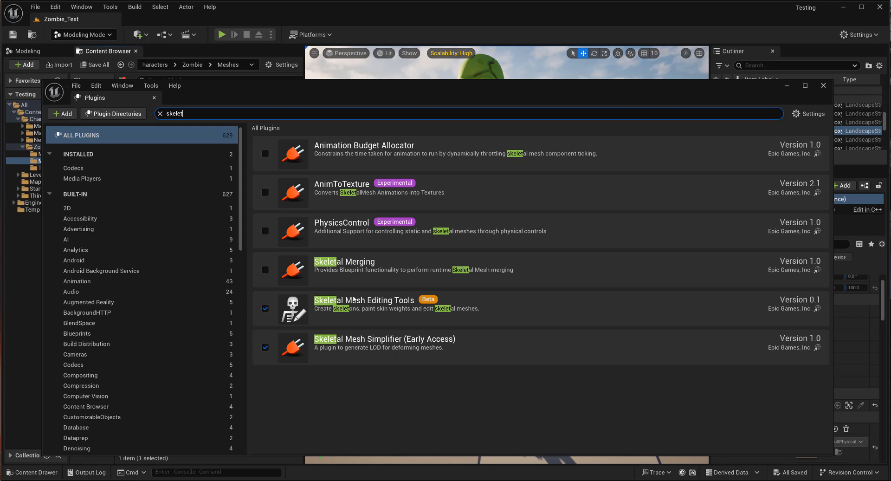
pyautogui.moveTo(276, 321)
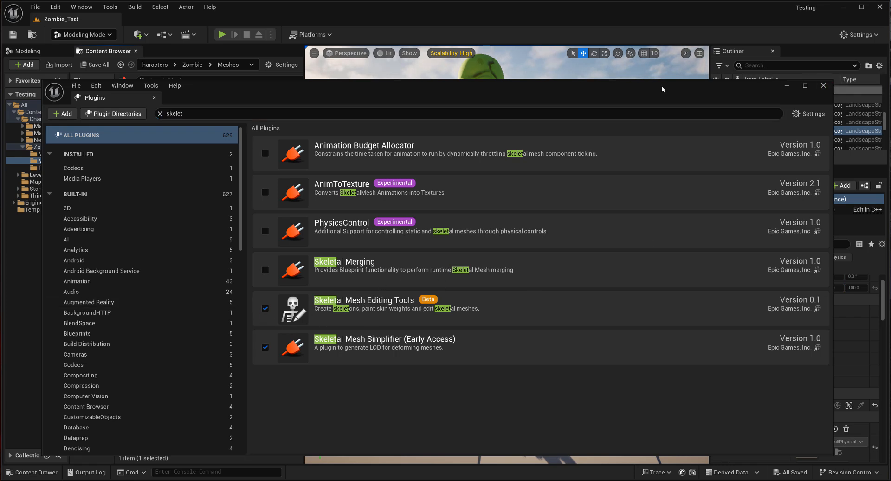
pyautogui.click(823, 85)
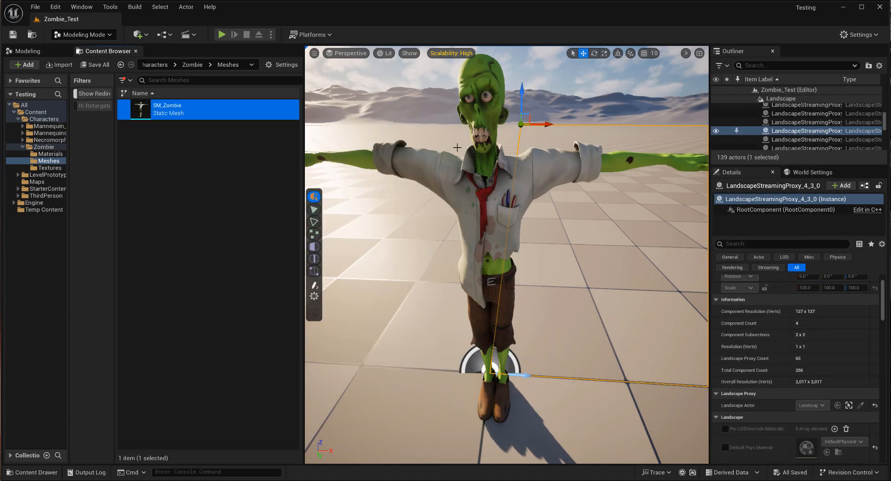
# Convert SM_Zombie into SKM_Zombie using the existing SK_Mannequin_Skeleton
pyautogui.rightClick(167, 108)
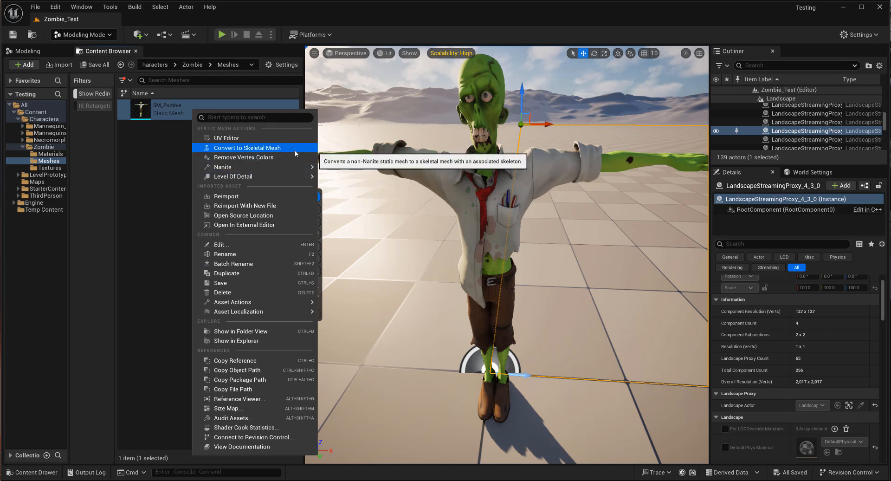
pyautogui.click(248, 147)
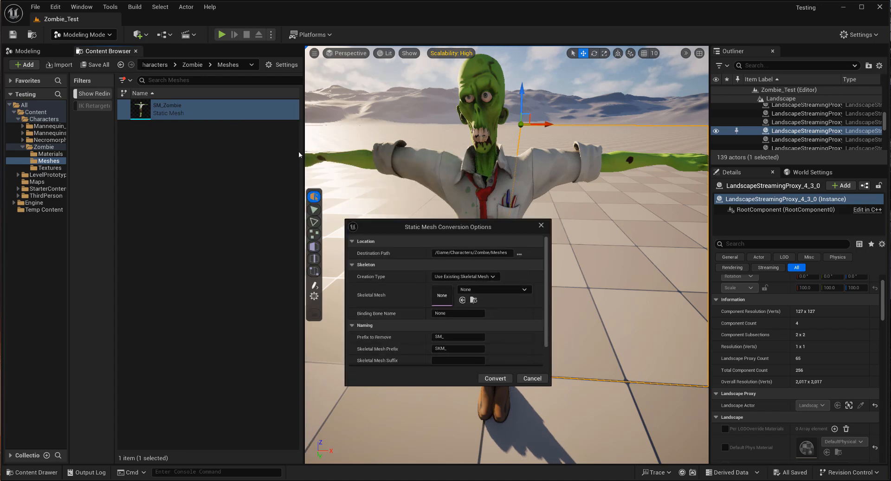
pyautogui.moveTo(499, 279)
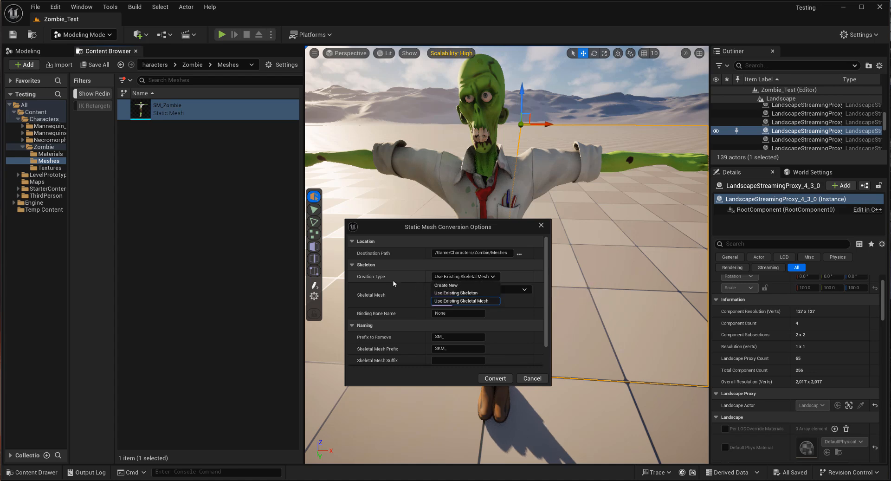
pyautogui.moveTo(447, 284)
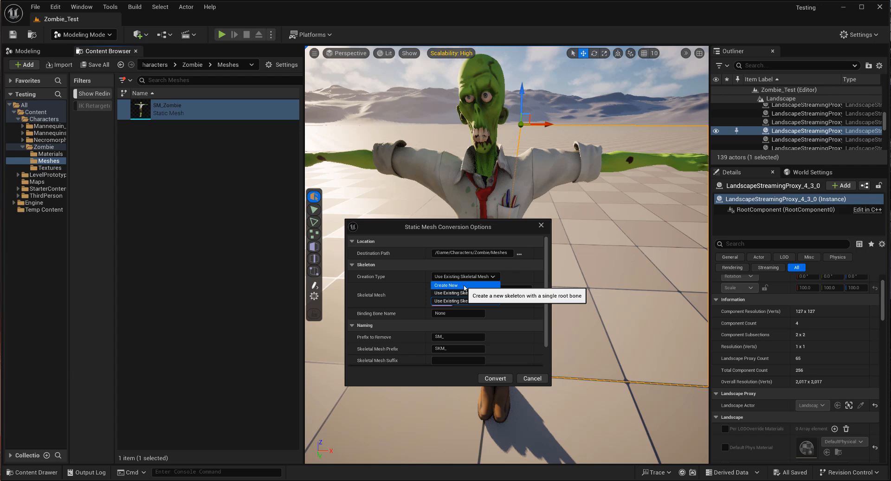
pyautogui.moveTo(461, 292)
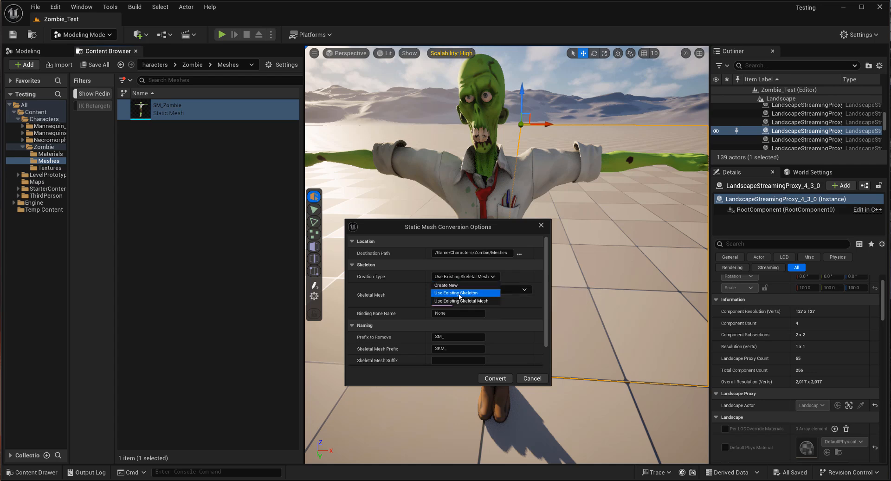
pyautogui.click(453, 293)
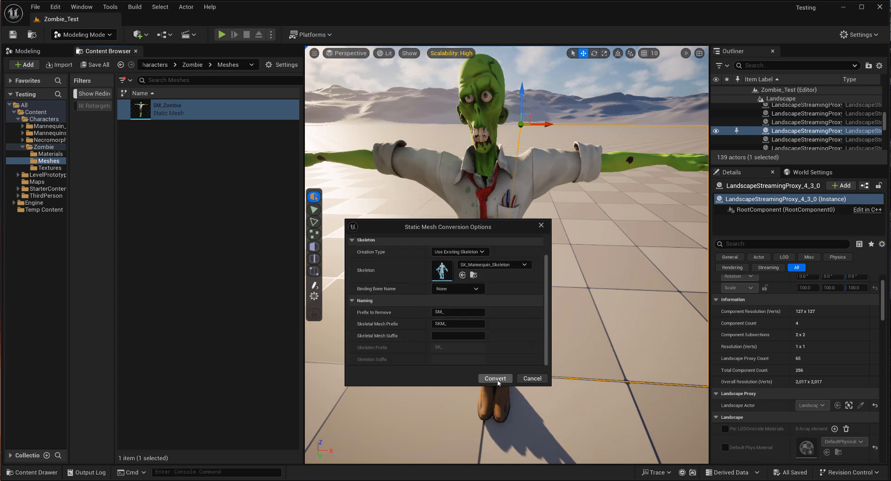
pyautogui.click(495, 377)
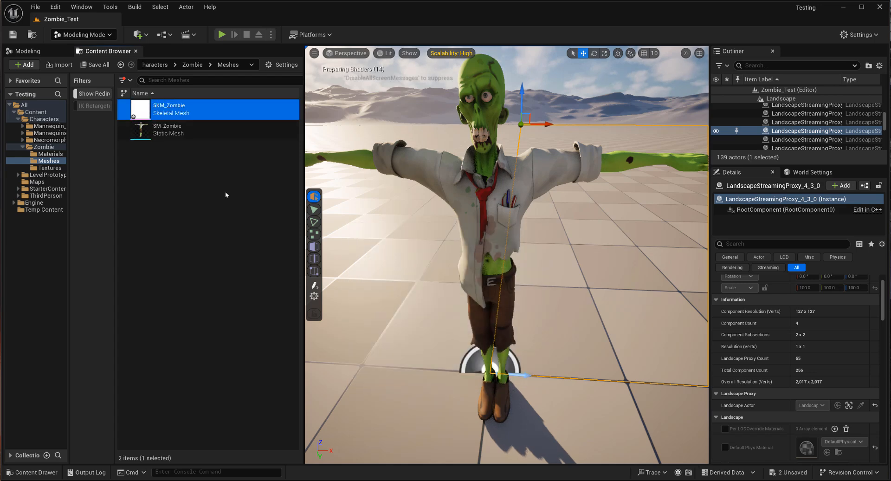
pyautogui.moveTo(186, 113)
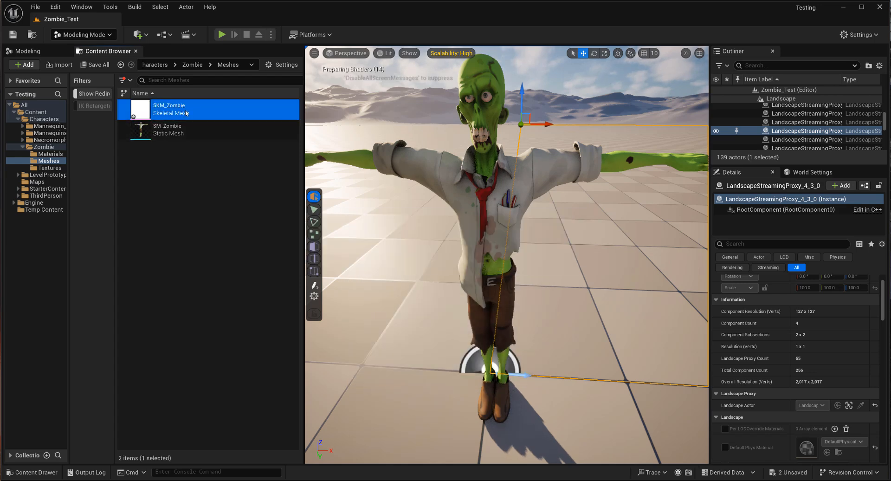
# Open SKM_Zombie and enter Edit Skeleton mode from the Skeleton editing tools
pyautogui.doubleClick(169, 108)
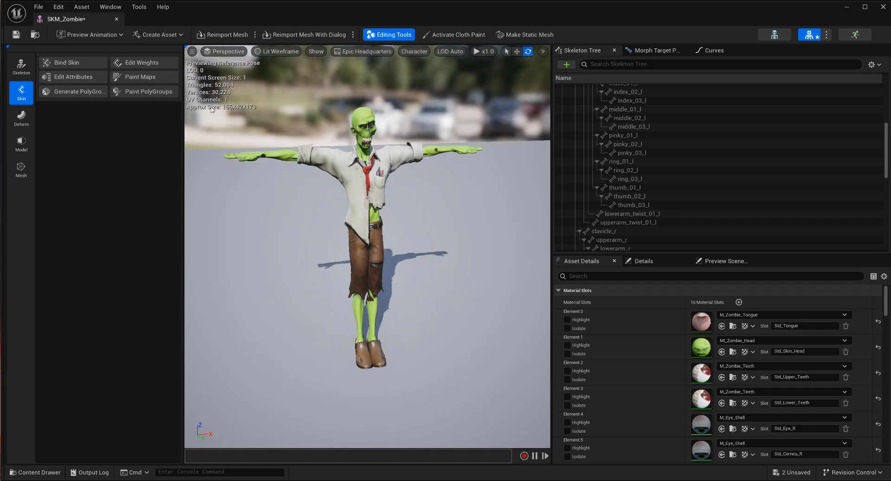
pyautogui.click(21, 65)
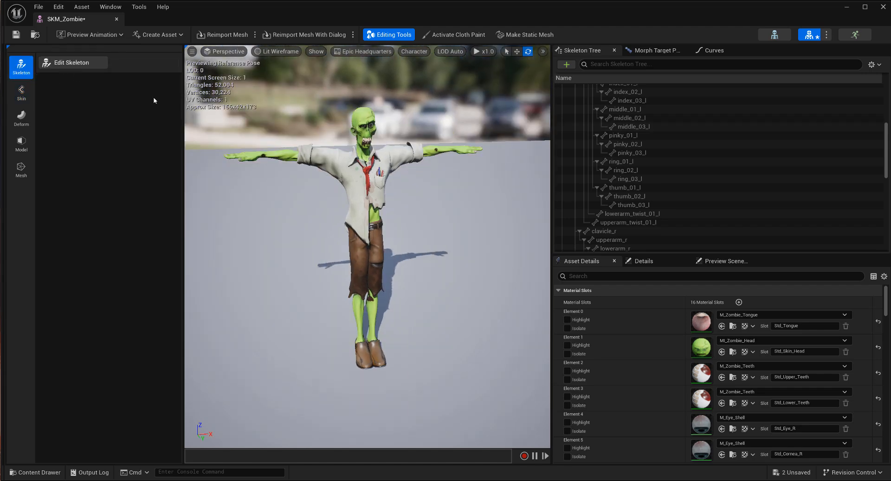
pyautogui.click(73, 62)
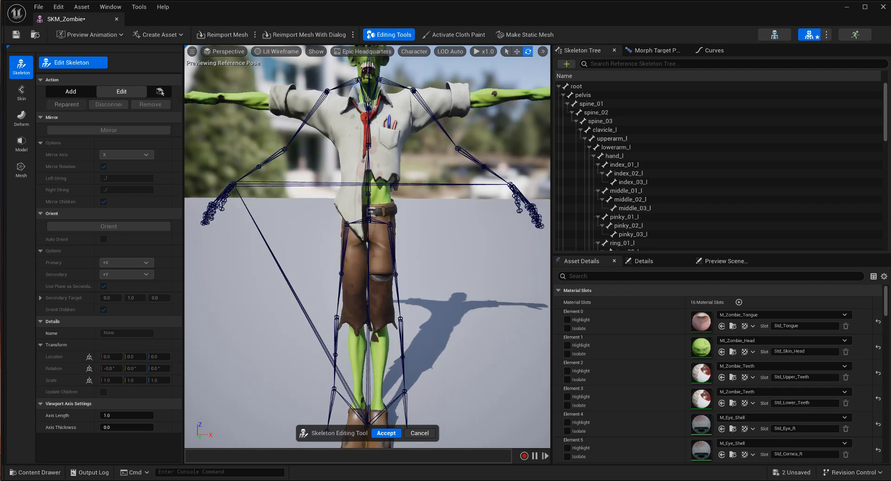
# Move the pelvis joint into place and delete the right arm and leg bone chains
pyautogui.click(582, 94)
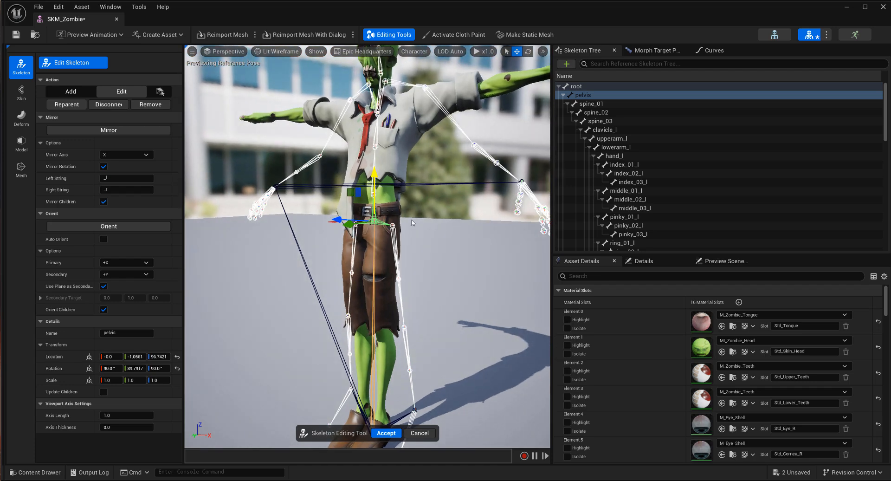
pyautogui.moveTo(317, 270)
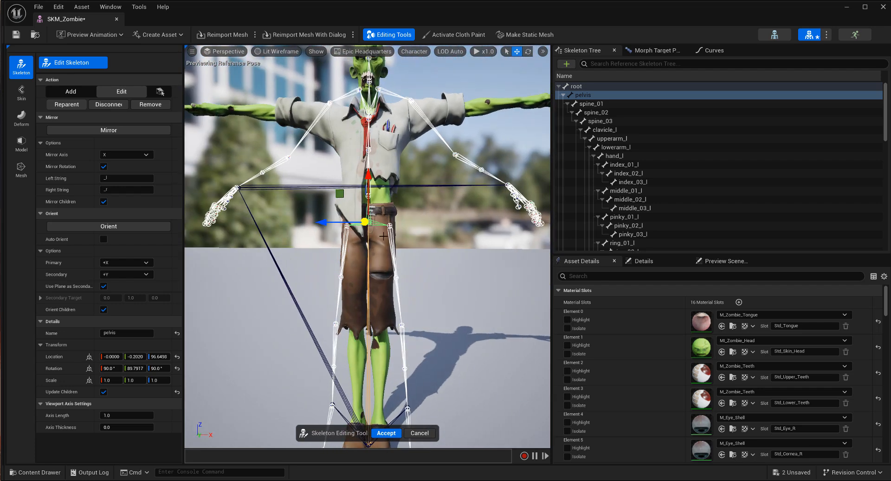
pyautogui.click(368, 220)
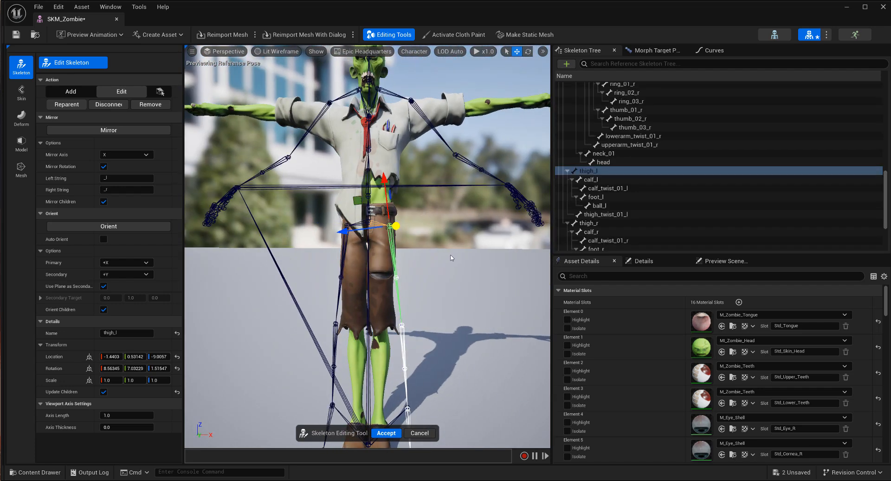
pyautogui.click(589, 222)
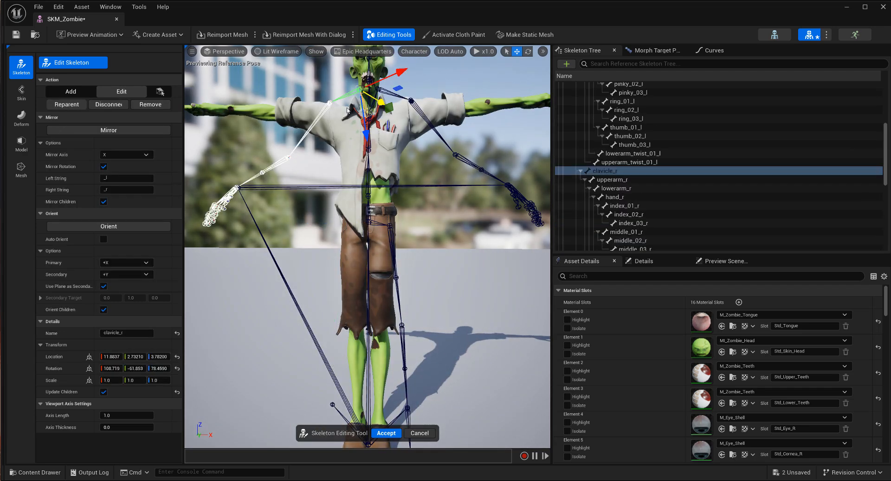
pyautogui.click(596, 228)
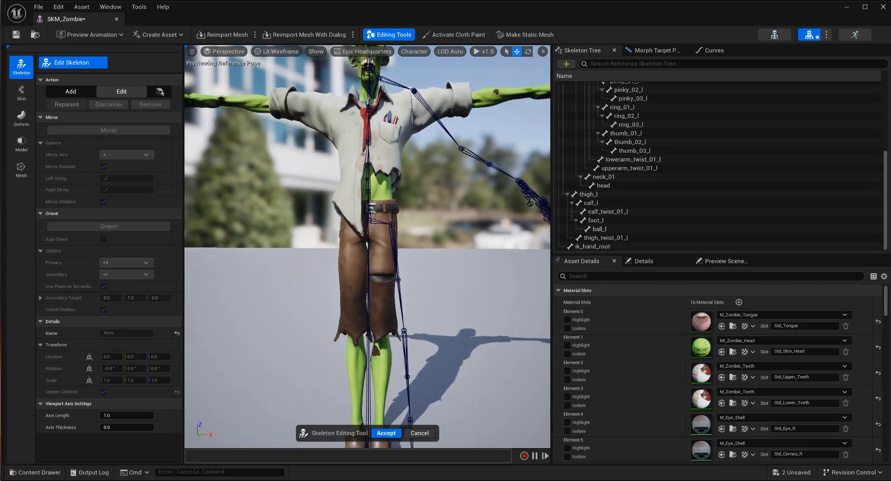
# Clear transform values on thigh_l, calf_l and foot_l so the left leg bones sit straight
pyautogui.click(589, 194)
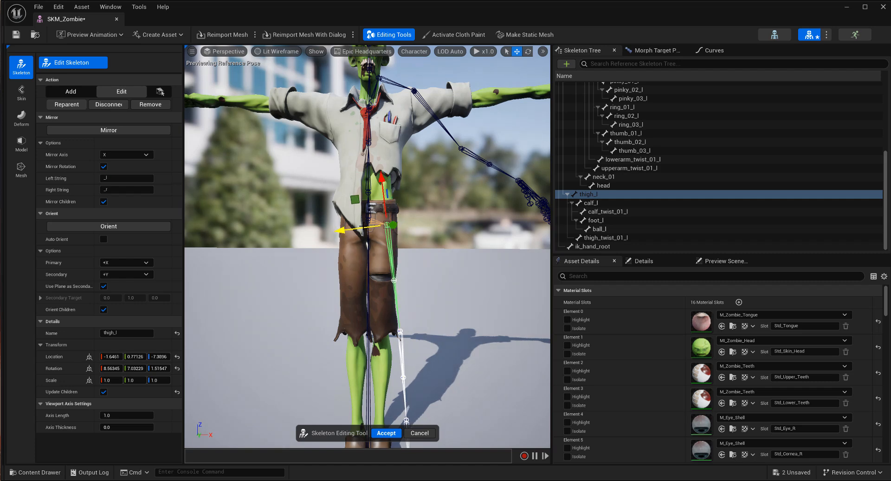
pyautogui.click(525, 51)
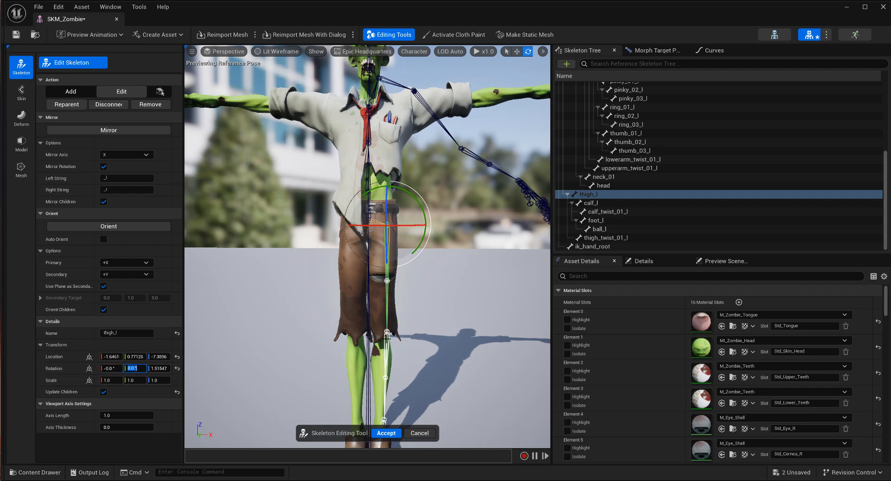
pyautogui.click(592, 203)
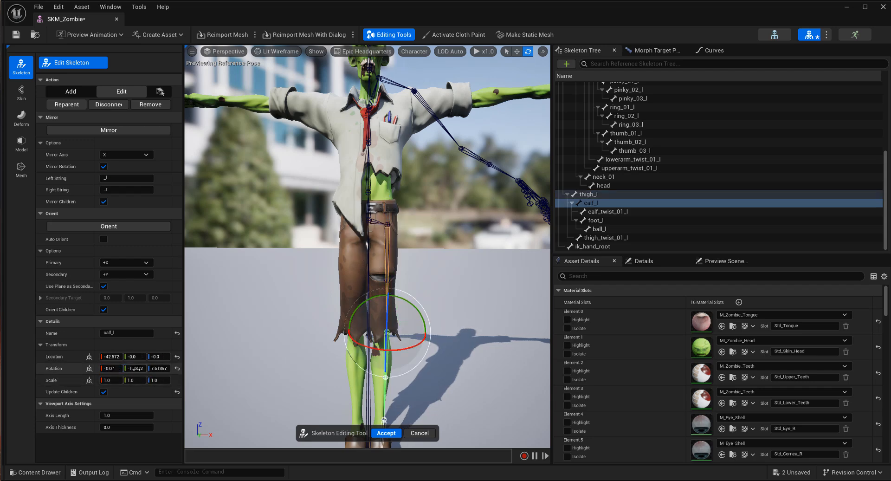
pyautogui.tripleClick(134, 367)
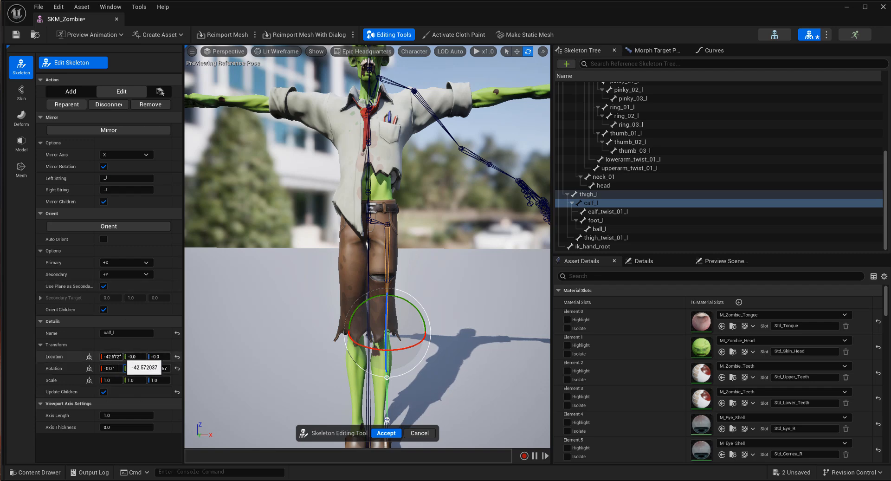
pyautogui.click(595, 219)
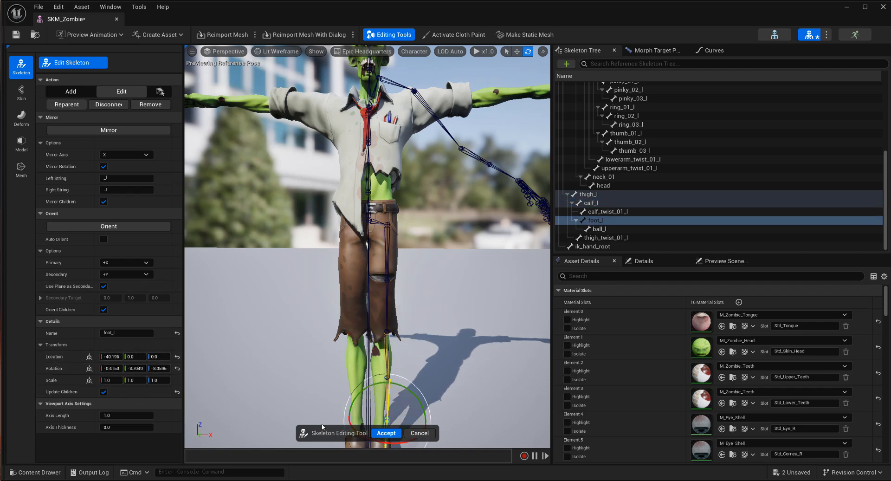
pyautogui.tripleClick(110, 367)
pyautogui.write('-0')
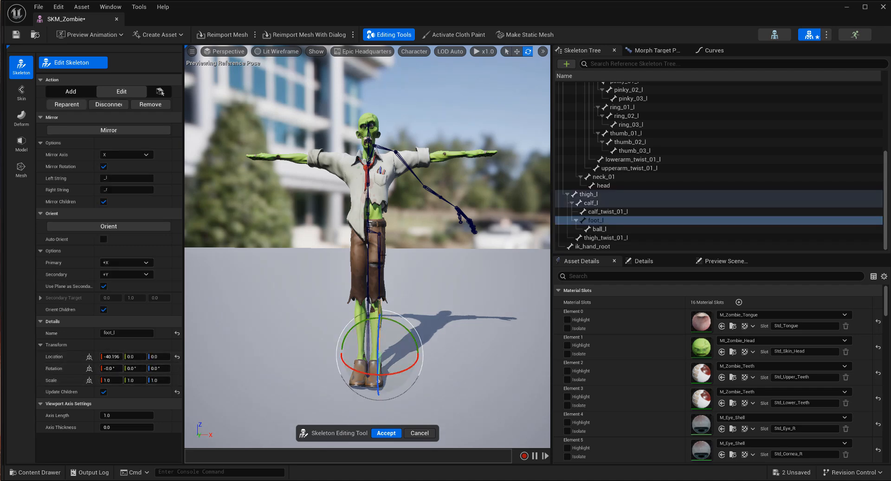
pyautogui.click(593, 194)
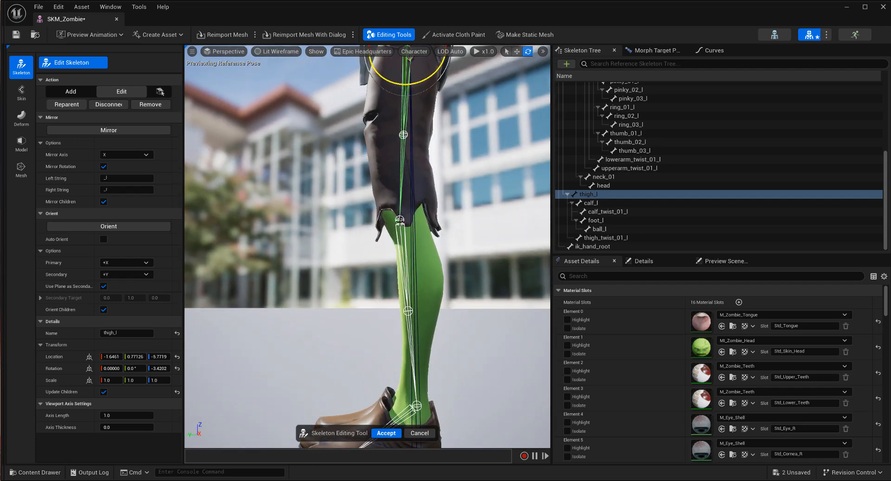
# In wireframe view, move calf_l to the knee and foot_l inside the shoe
pyautogui.click(591, 203)
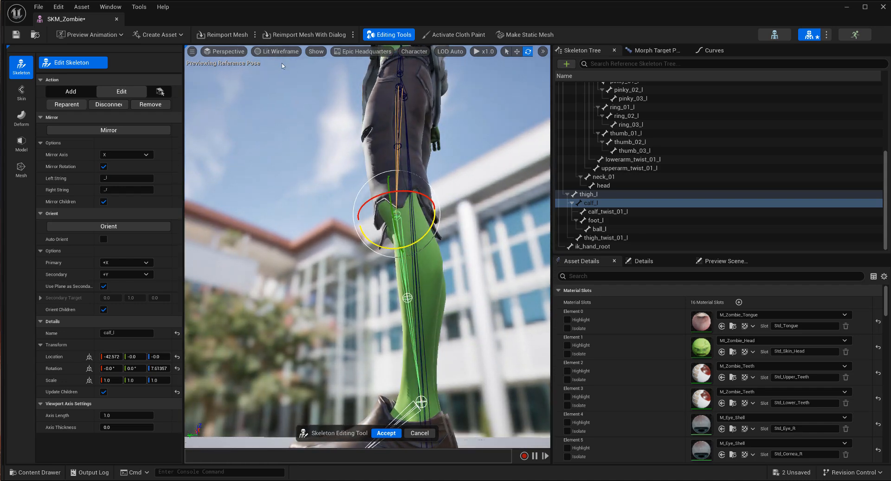
pyautogui.click(280, 51)
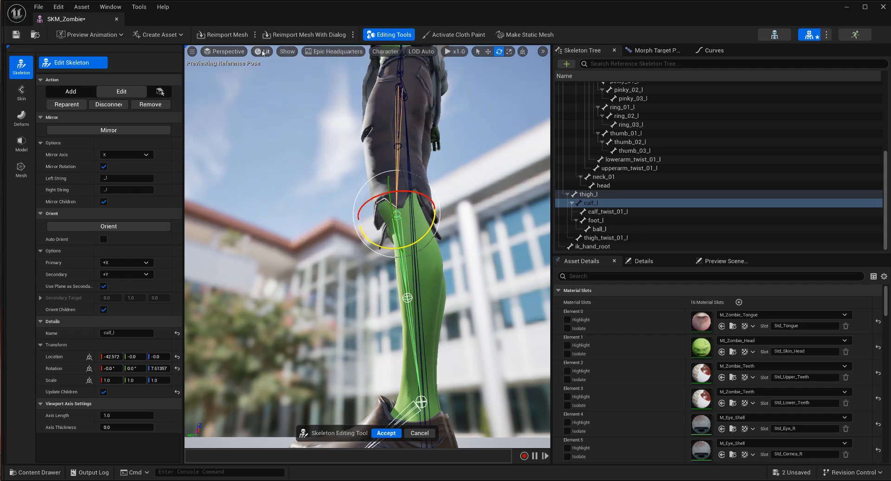
pyautogui.click(261, 51)
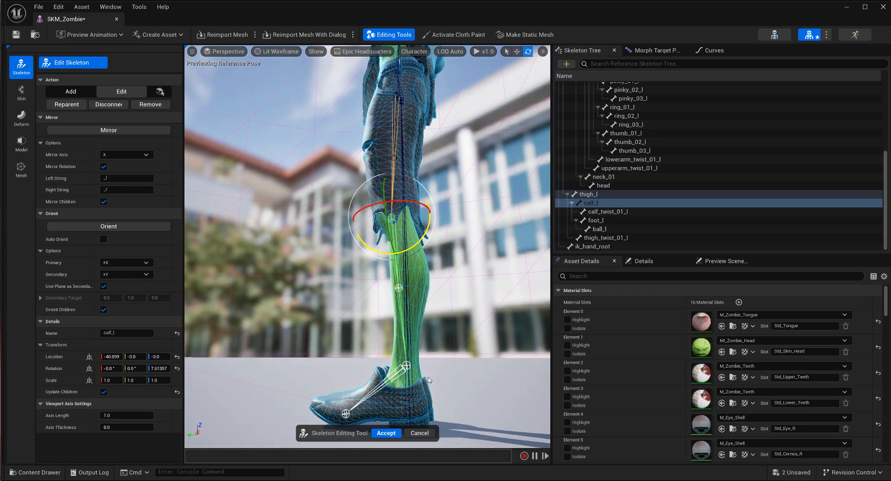
pyautogui.click(597, 220)
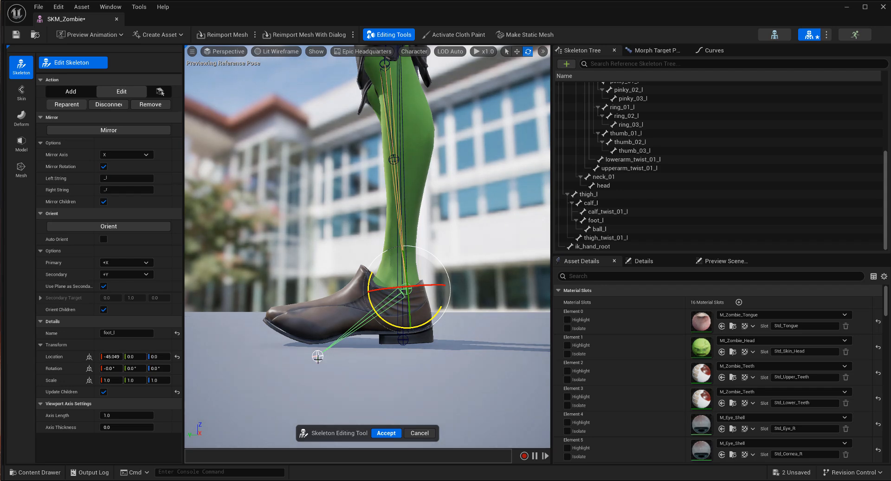
# Drag ball_l forward to the toe area of the shoe
pyautogui.click(597, 228)
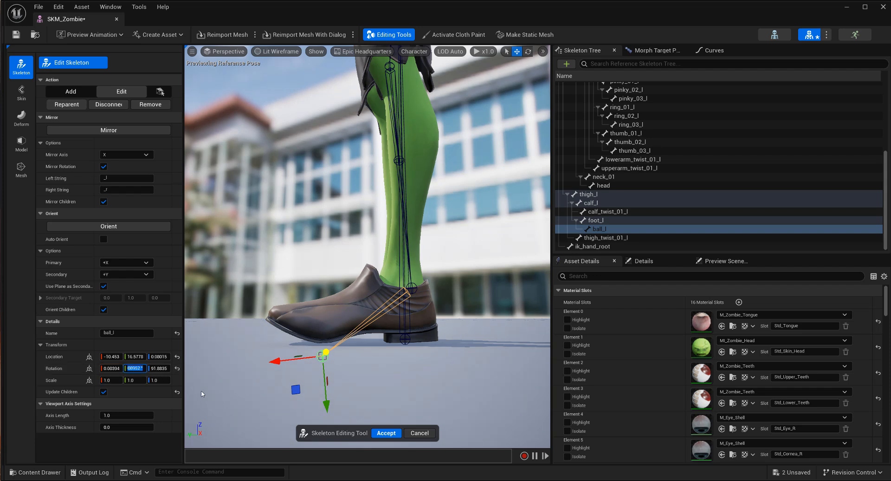
pyautogui.moveTo(88, 378)
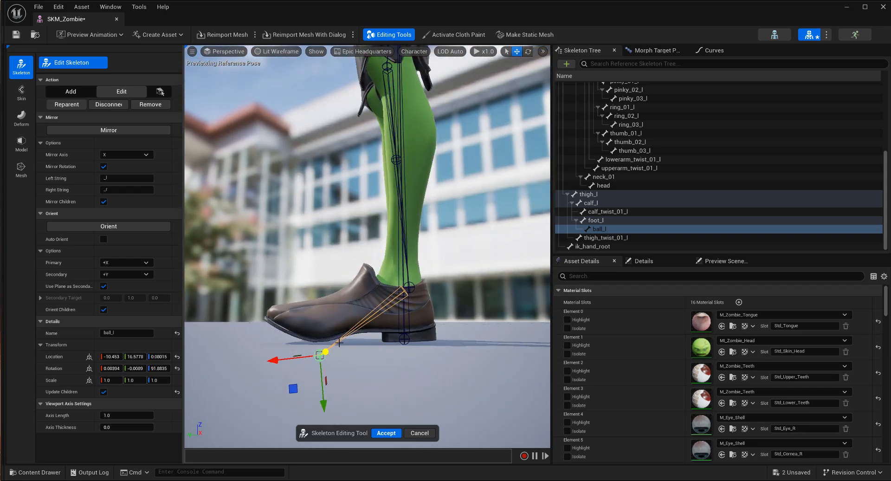
pyautogui.moveTo(325, 351); pyautogui.dragTo(319, 329)
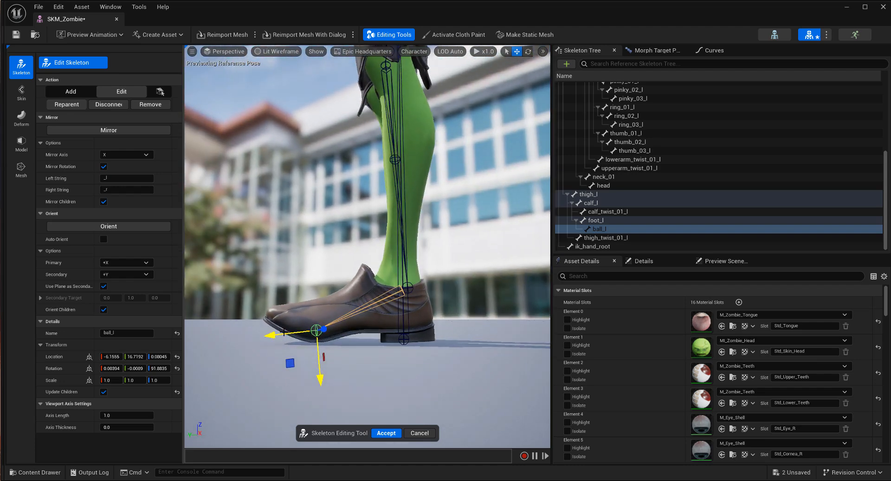
pyautogui.click(595, 220)
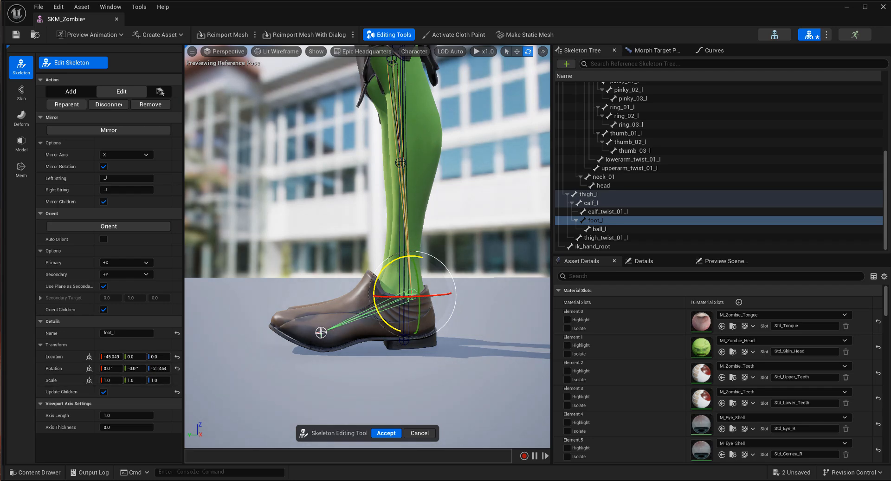
pyautogui.click(595, 229)
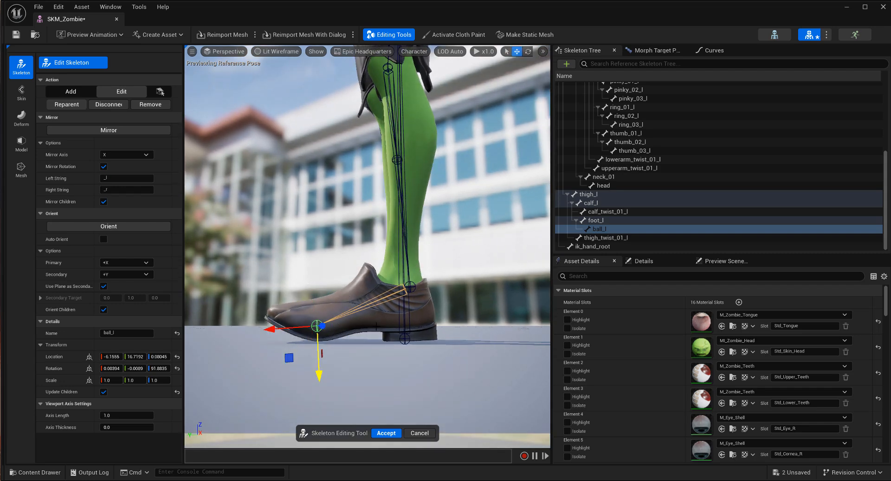
pyautogui.click(226, 51)
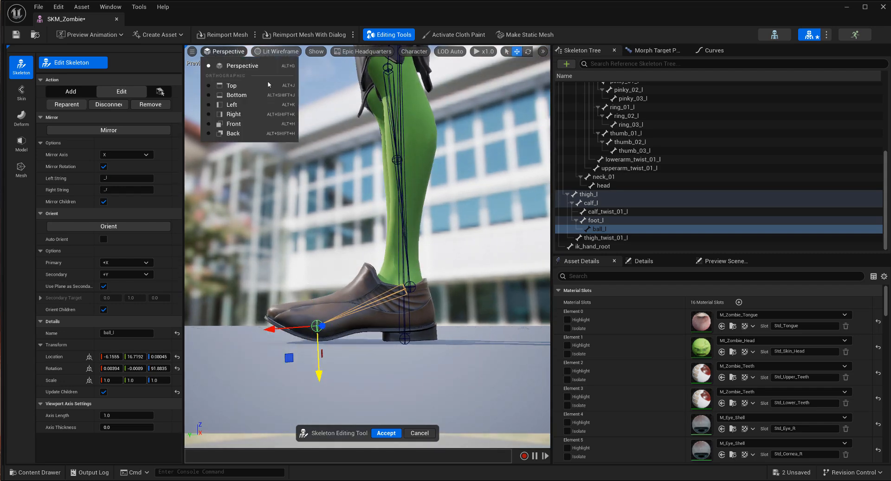
# Align ball_l with the toe in Front view, then return to Perspective
pyautogui.click(233, 124)
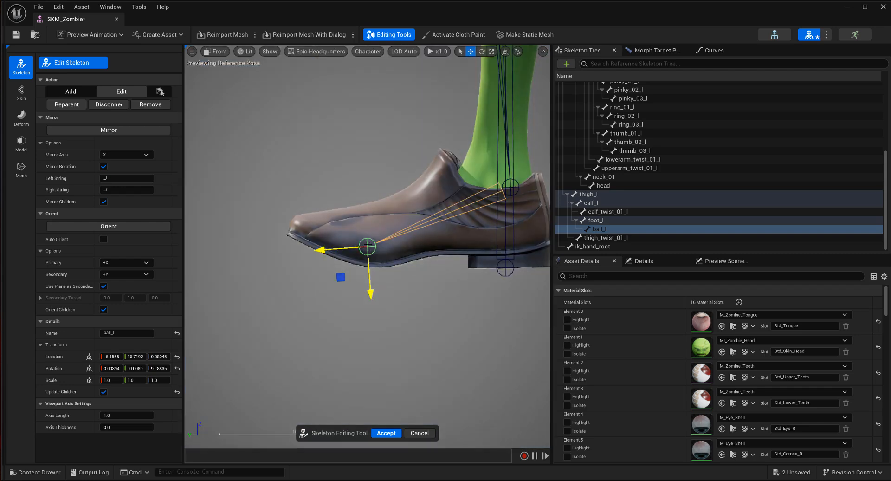
pyautogui.moveTo(367, 246); pyautogui.dragTo(386, 244)
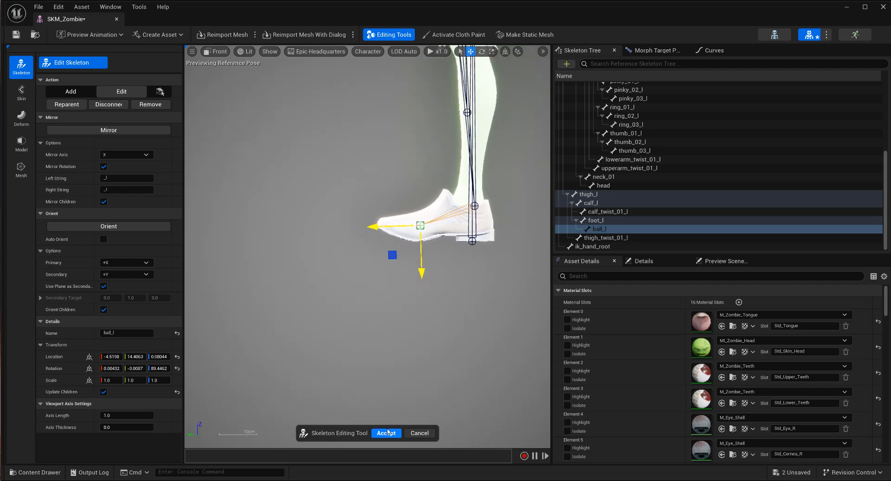
pyautogui.click(219, 51)
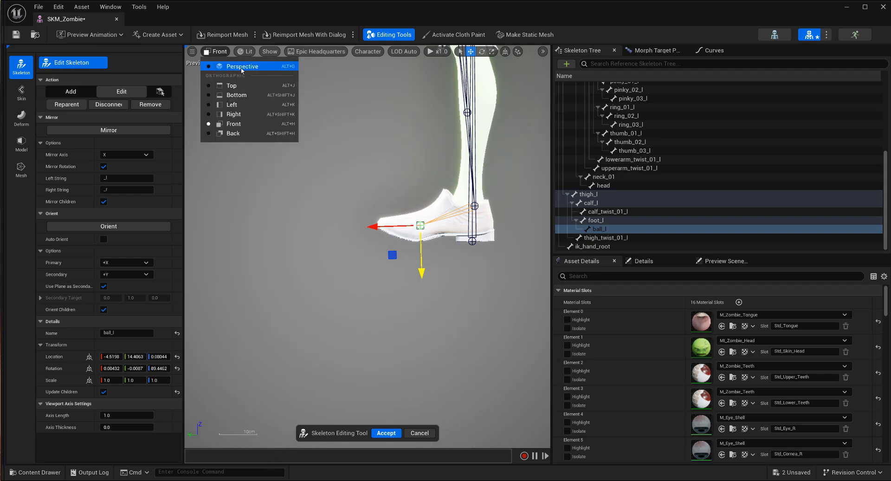
pyautogui.click(242, 66)
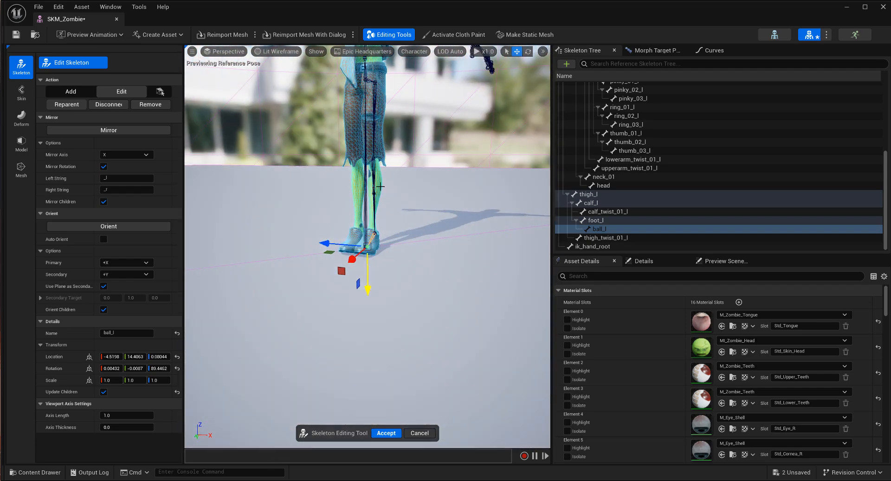
# Mirror the left leg joints from thigh_l to create the right leg chain
pyautogui.click(589, 194)
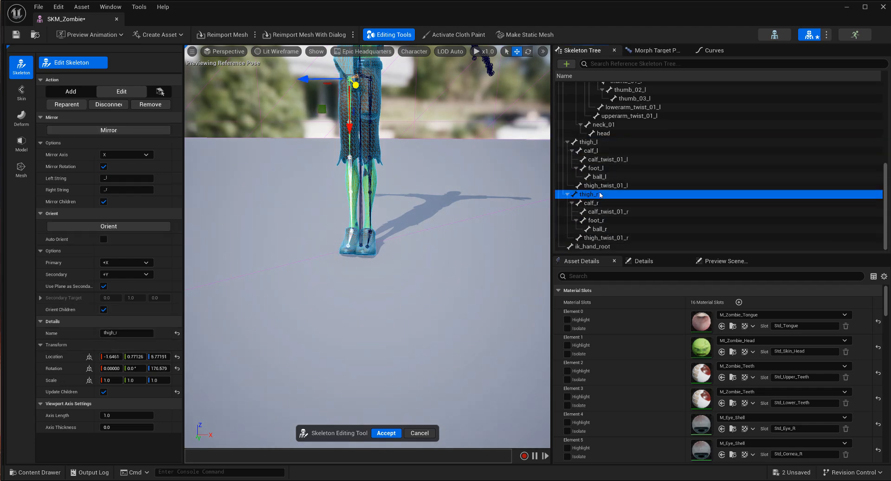
pyautogui.click(591, 141)
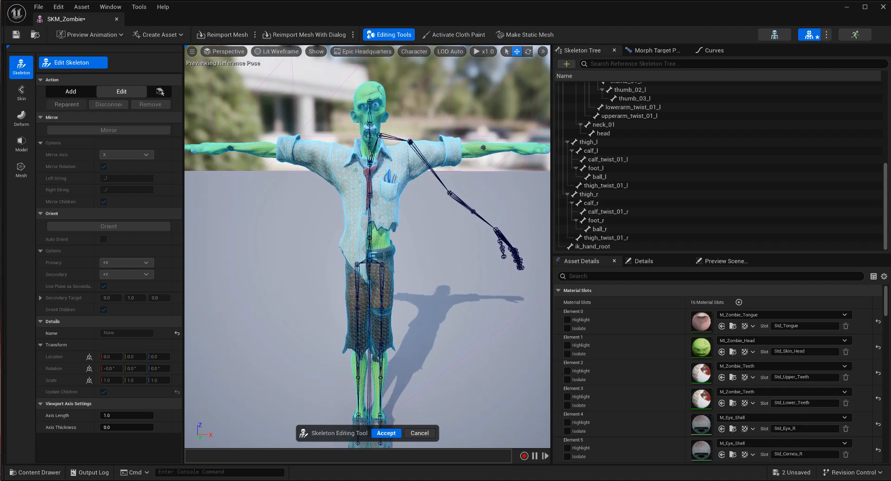
pyautogui.scroll(3)
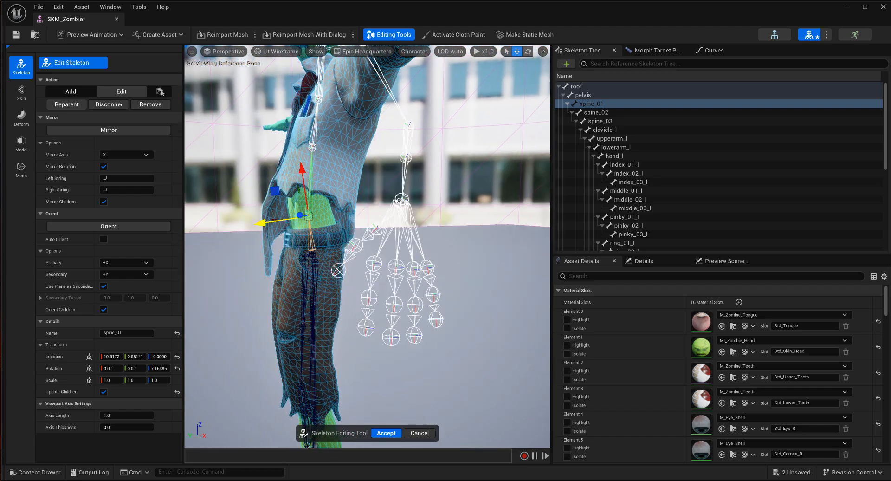
# Enter new rotation values for spine_01 and spine_02 and review the spine chain
pyautogui.tripleClick(159, 367)
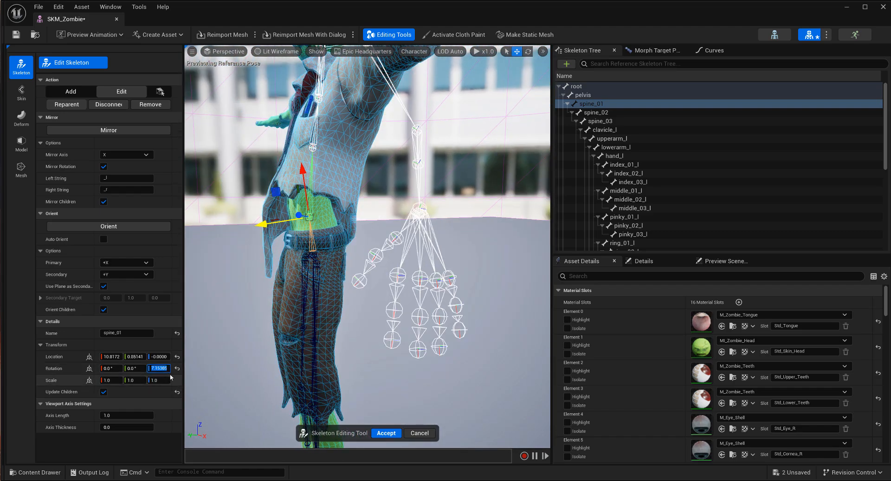
pyautogui.click(592, 111)
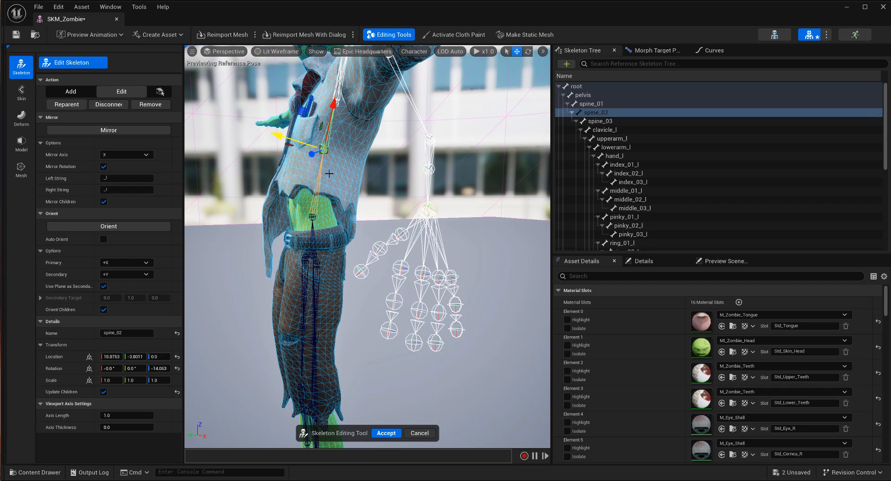
pyautogui.tripleClick(159, 368)
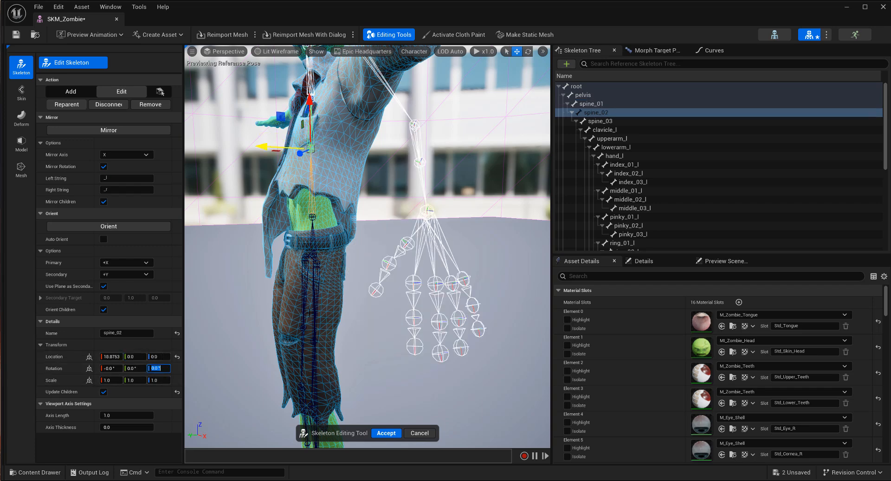
pyautogui.click(583, 95)
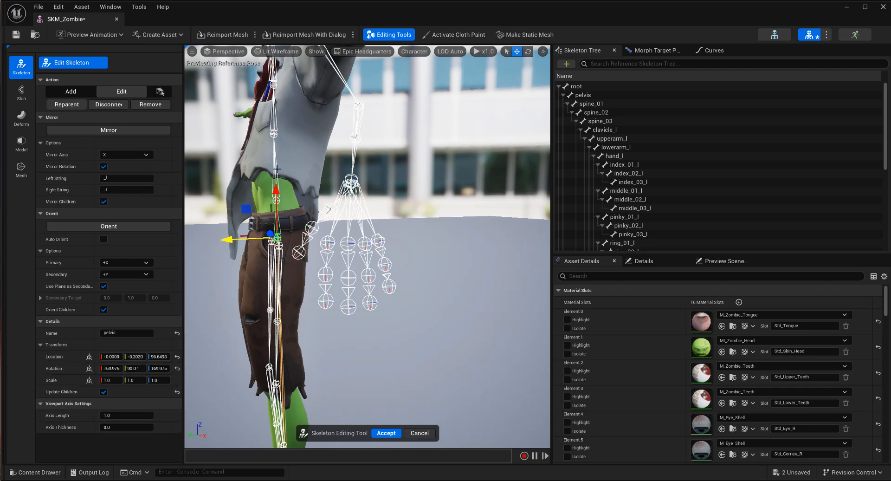
pyautogui.click(590, 104)
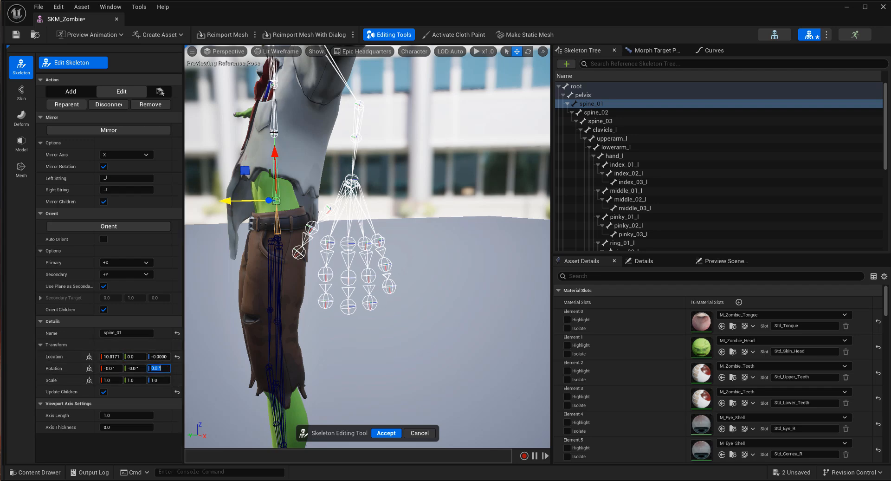
pyautogui.click(593, 112)
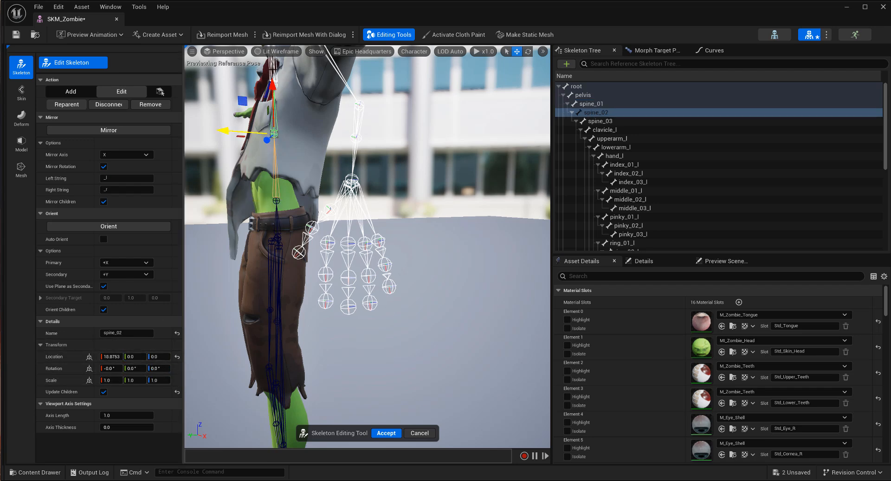
pyautogui.click(602, 121)
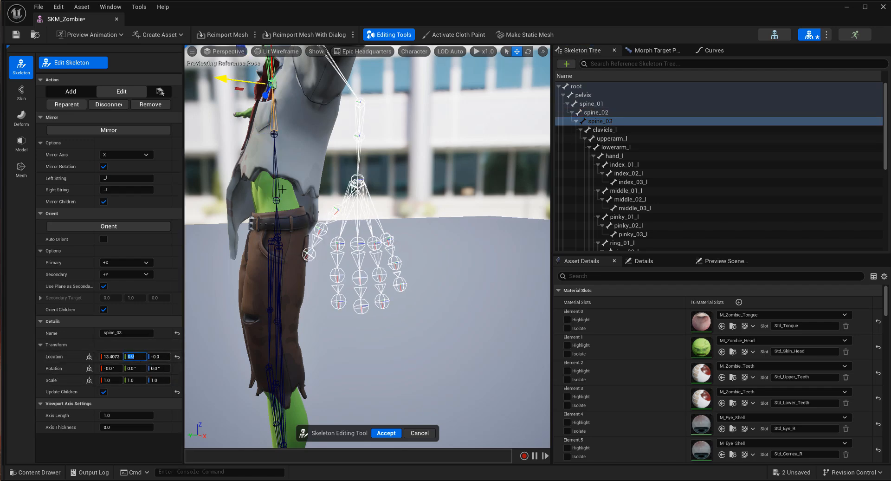
pyautogui.click(590, 104)
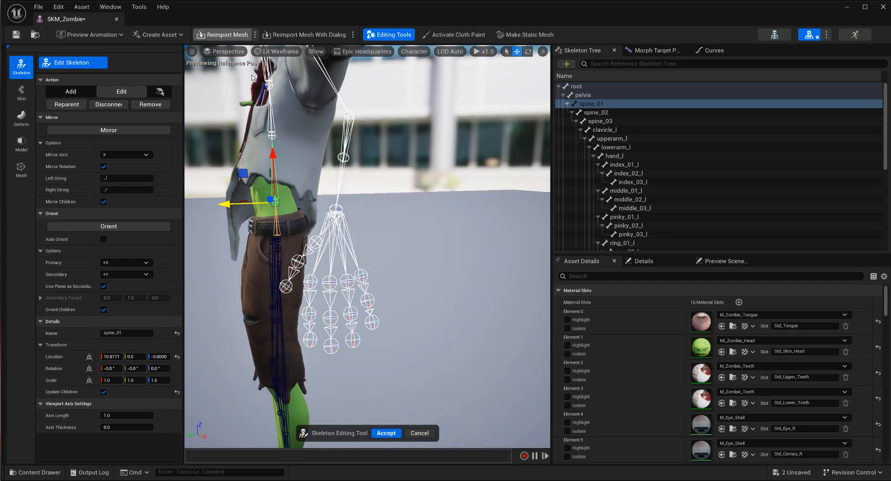
# Alternately rotate spine_01 and spine_02 in wireframe to follow the zombie's bent back
pyautogui.click(279, 51)
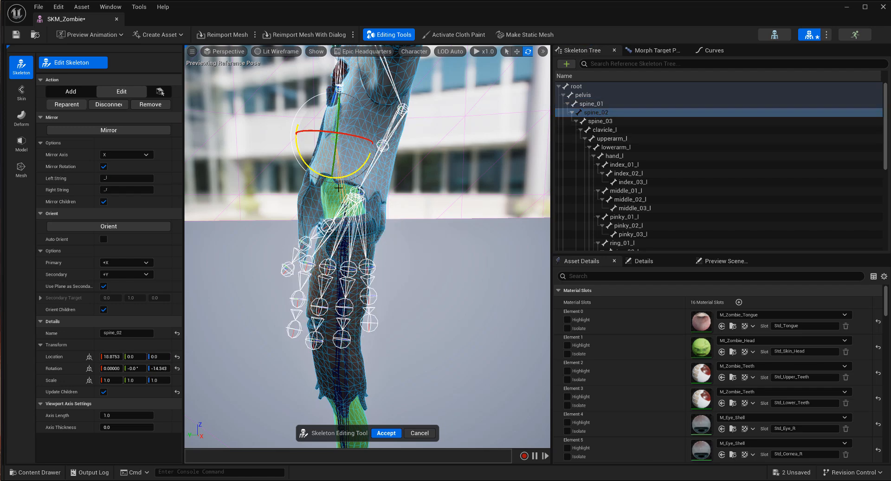
pyautogui.click(591, 104)
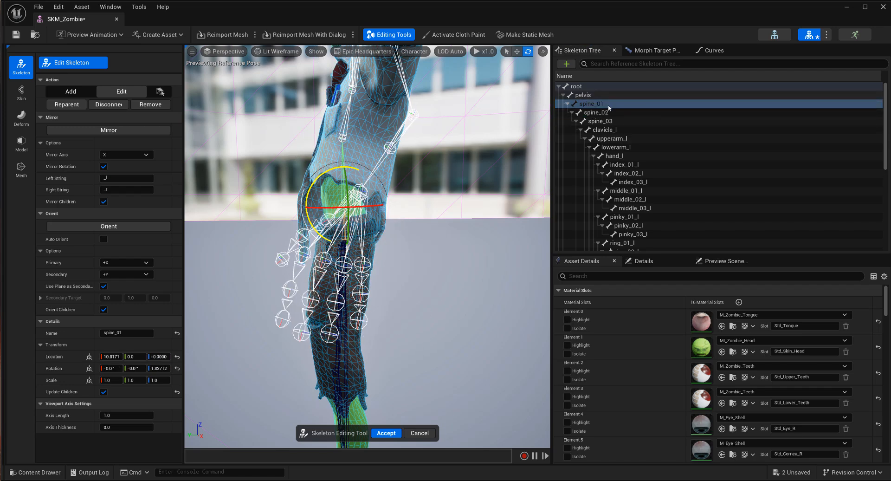
pyautogui.click(594, 112)
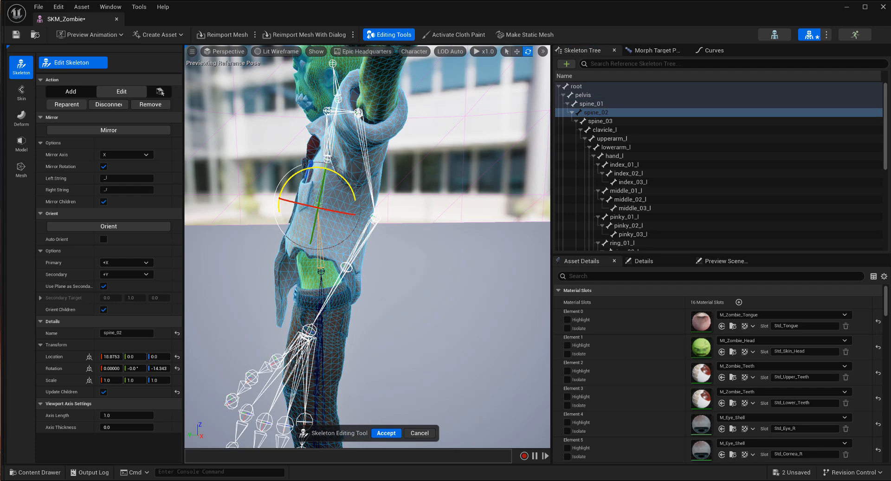
pyautogui.click(593, 103)
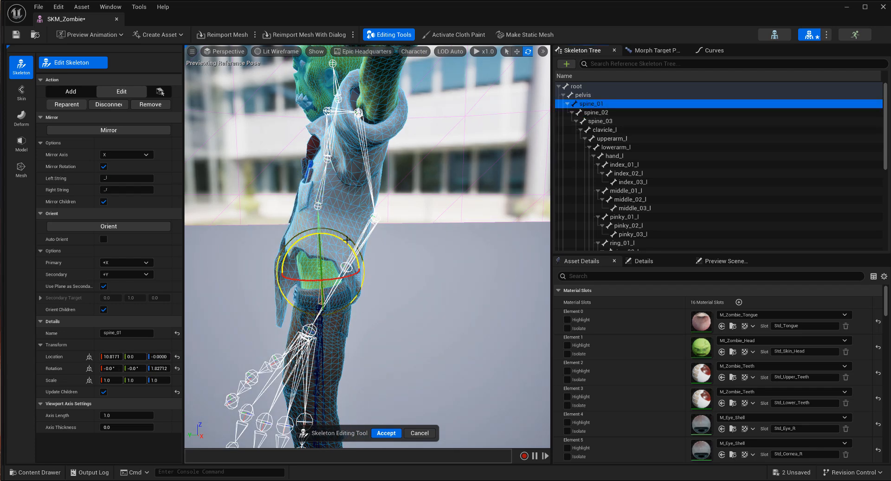
pyautogui.click(595, 111)
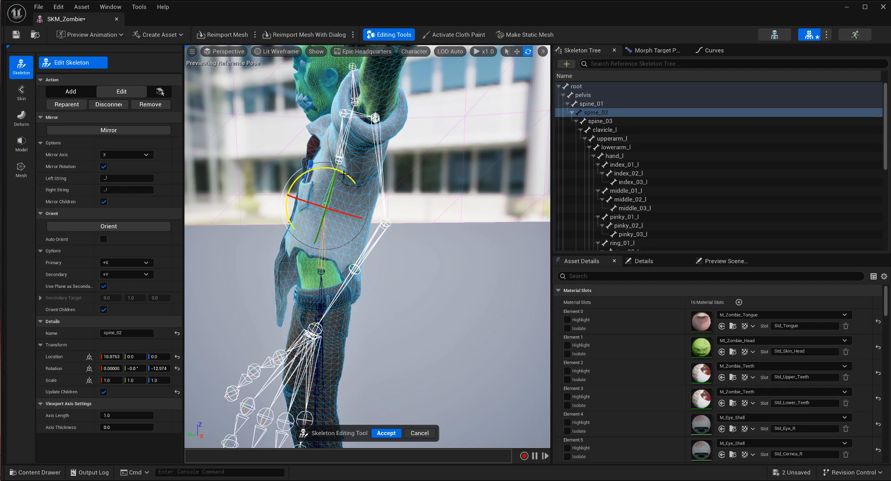
pyautogui.click(591, 103)
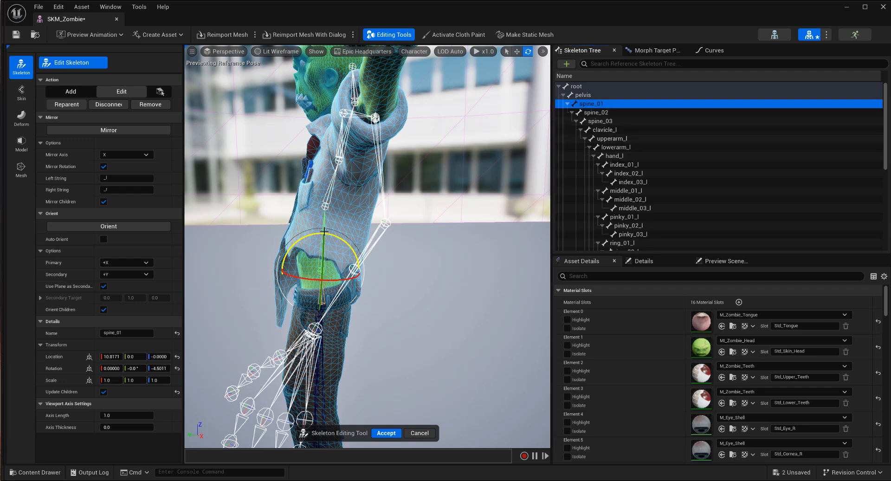
pyautogui.click(593, 111)
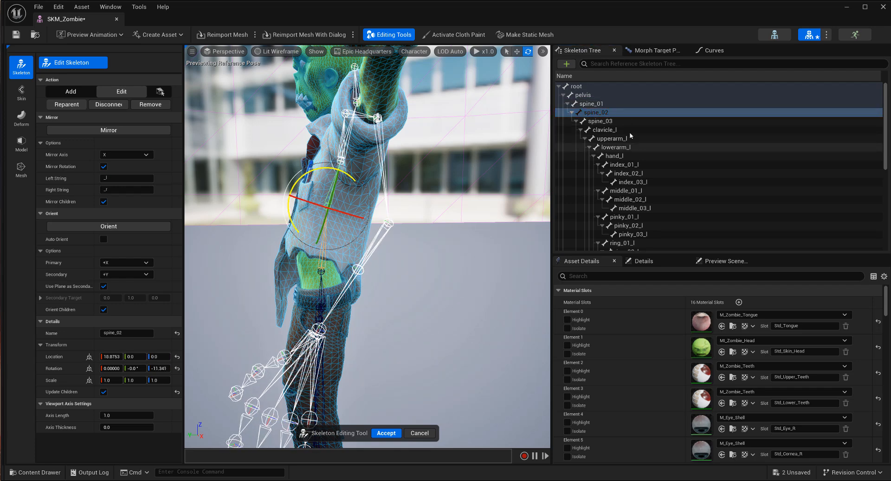
pyautogui.click(597, 121)
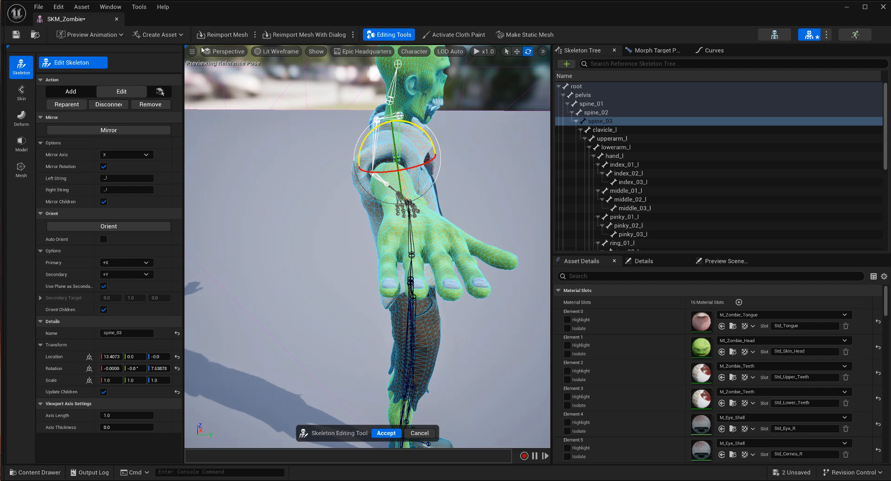
# Switch to an orthographic side view and fit neck_01, then select the head joint
pyautogui.click(226, 51)
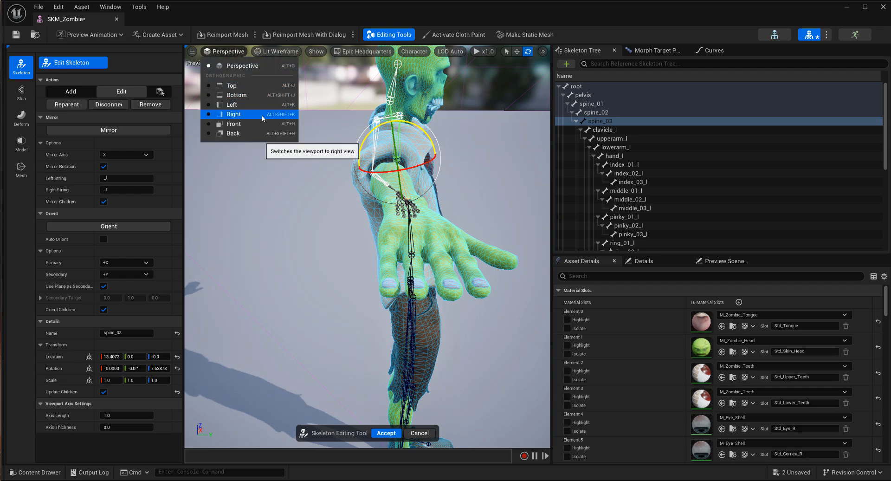
pyautogui.click(233, 124)
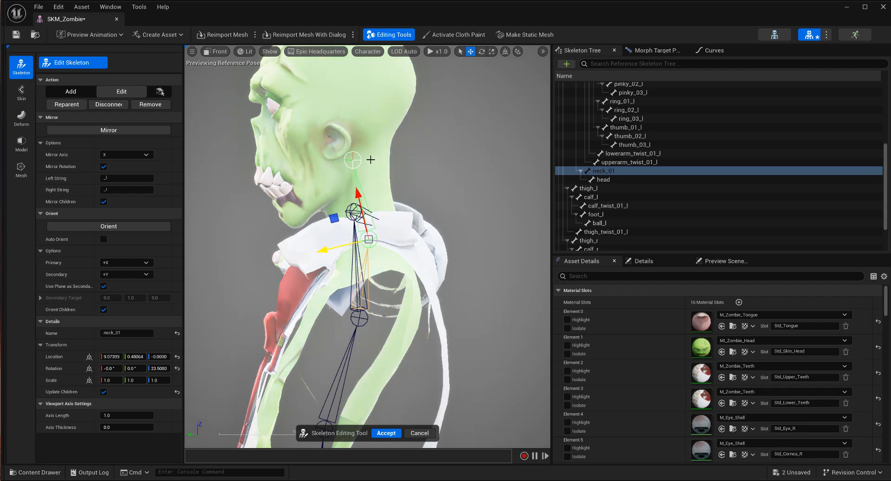
pyautogui.click(603, 180)
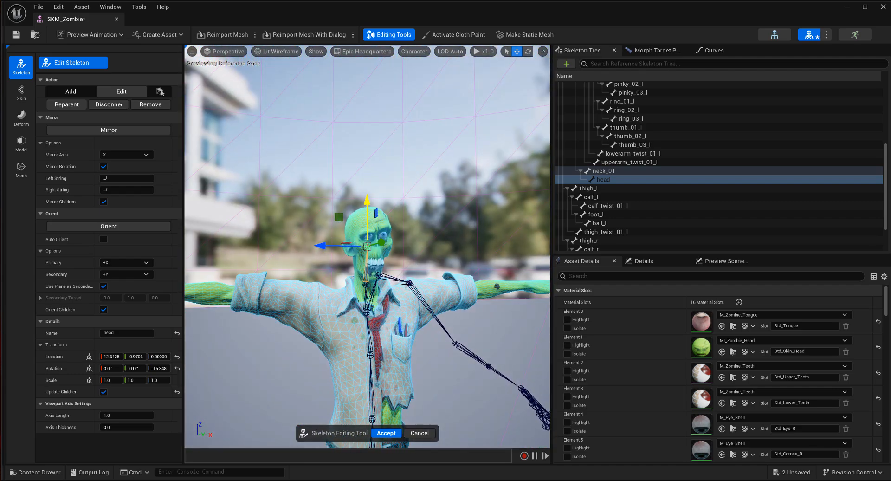
# Select and adjust clavicle_l, upperarm_l, lowerarm_l and hand_l along the outstretched left arm
pyautogui.click(600, 129)
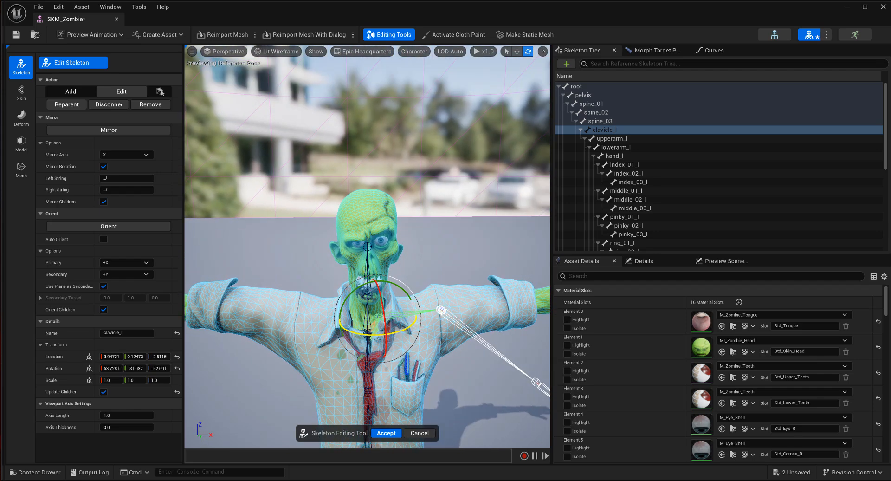
pyautogui.click(611, 138)
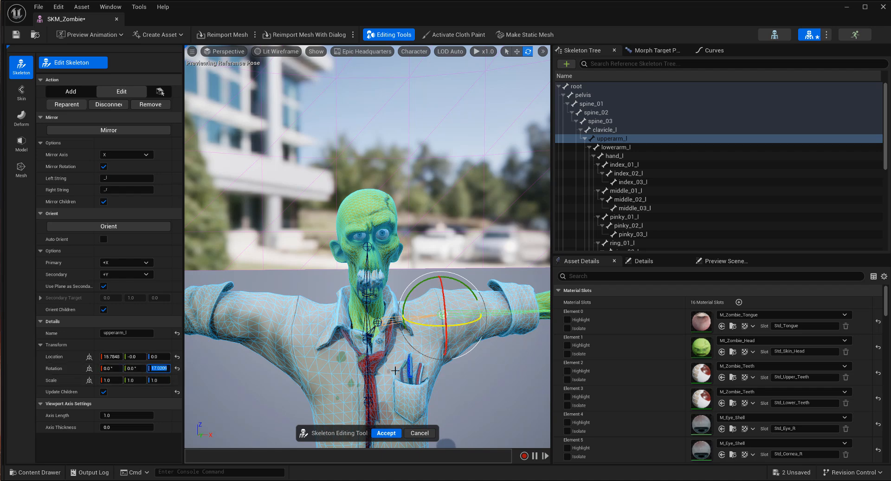
pyautogui.click(614, 147)
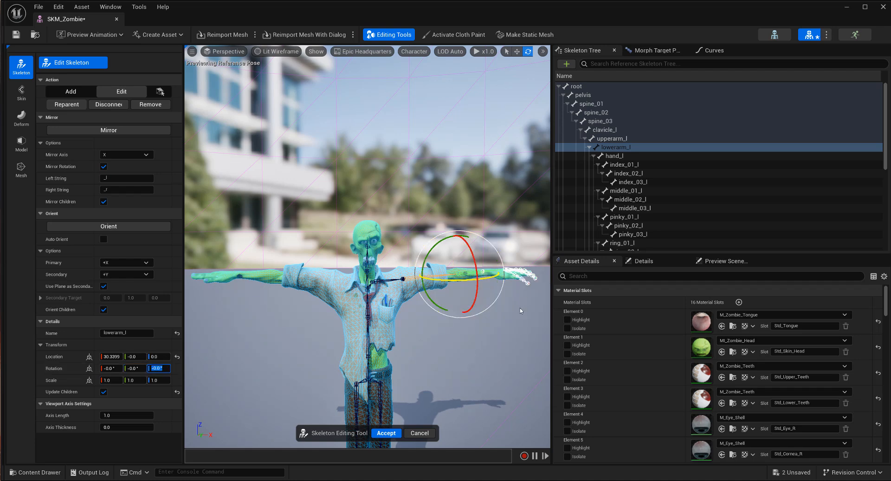
pyautogui.click(614, 156)
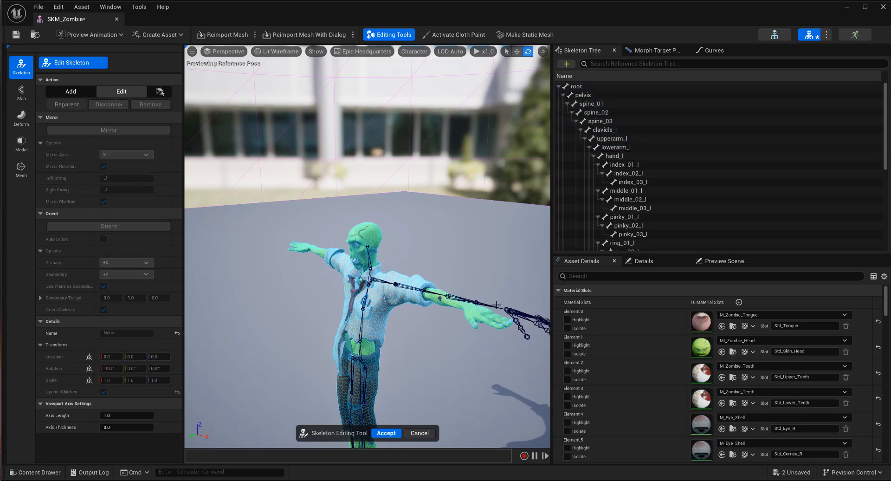
pyautogui.click(615, 155)
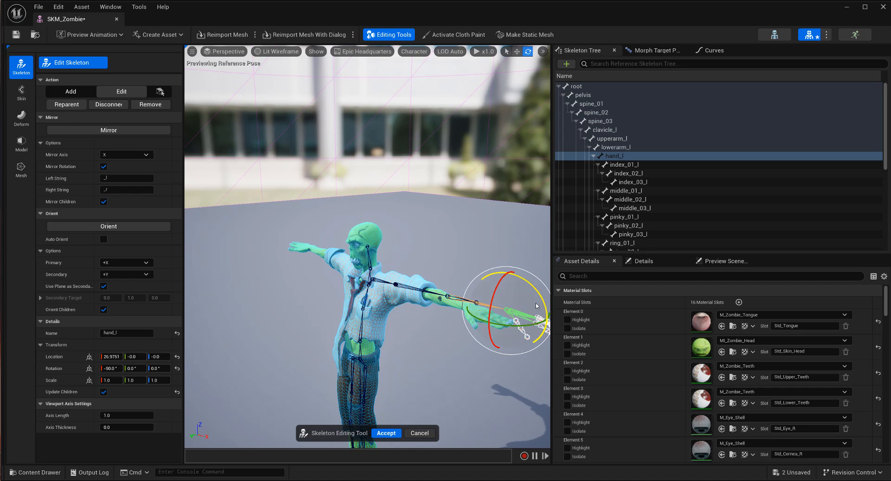
pyautogui.moveTo(522, 292)
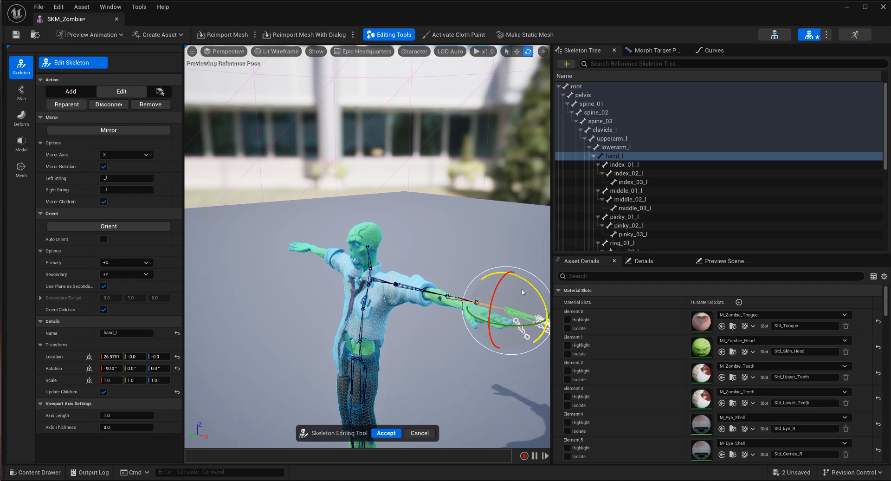
pyautogui.moveTo(513, 330)
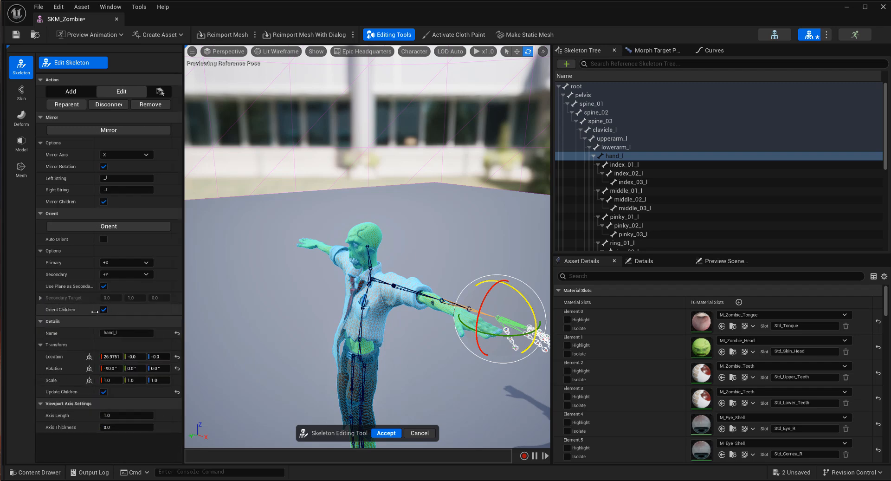
pyautogui.moveTo(81, 334)
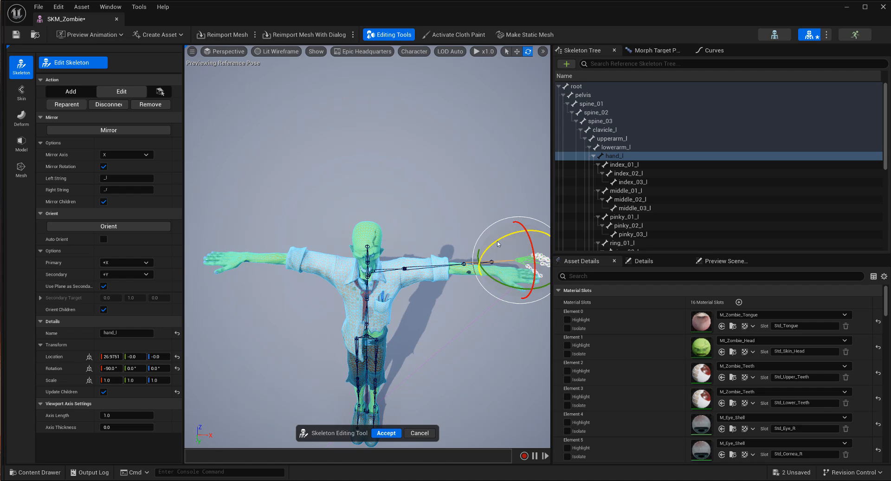
pyautogui.click(612, 138)
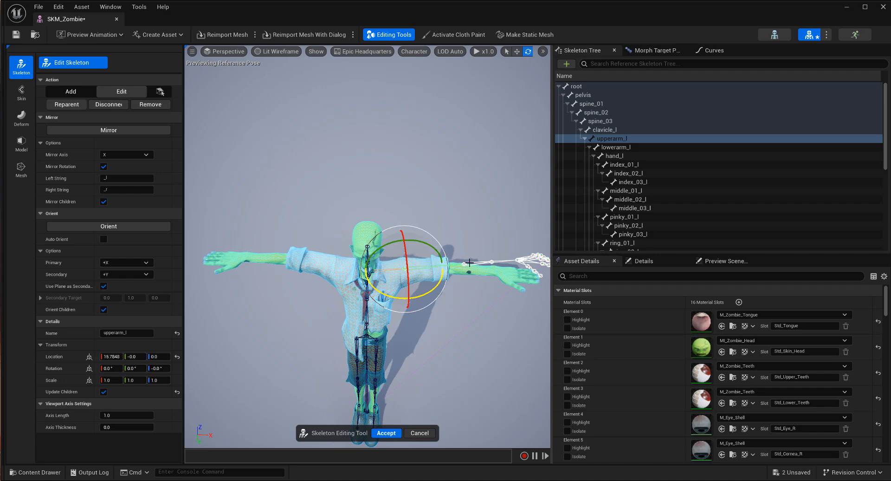
pyautogui.click(614, 156)
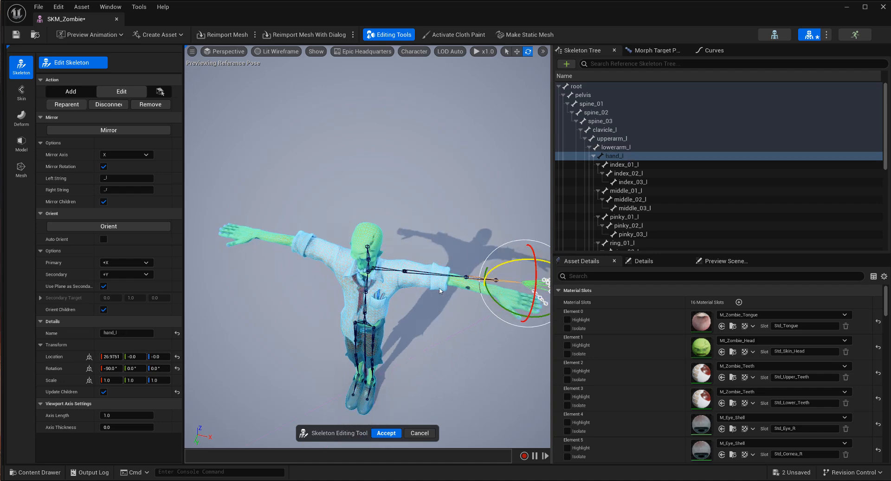
pyautogui.click(609, 139)
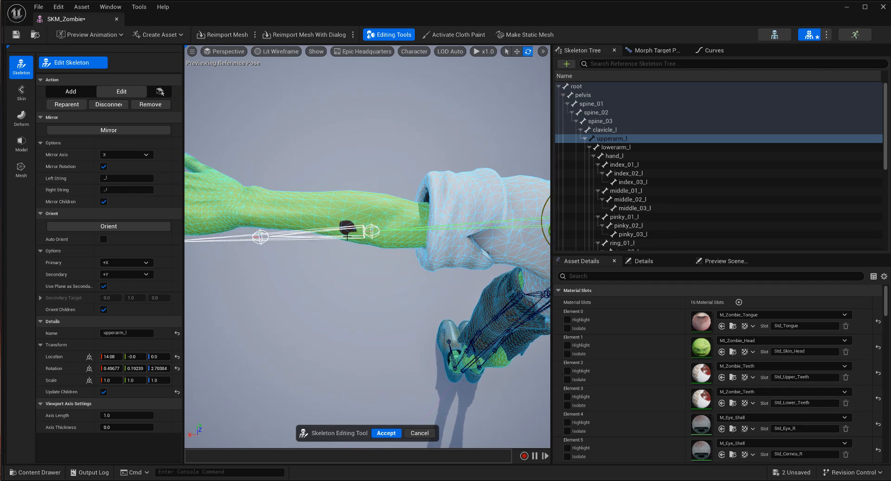
# Rotate lowerarm_l to follow the arm, then reselect hand_l and upperarm_l
pyautogui.click(615, 147)
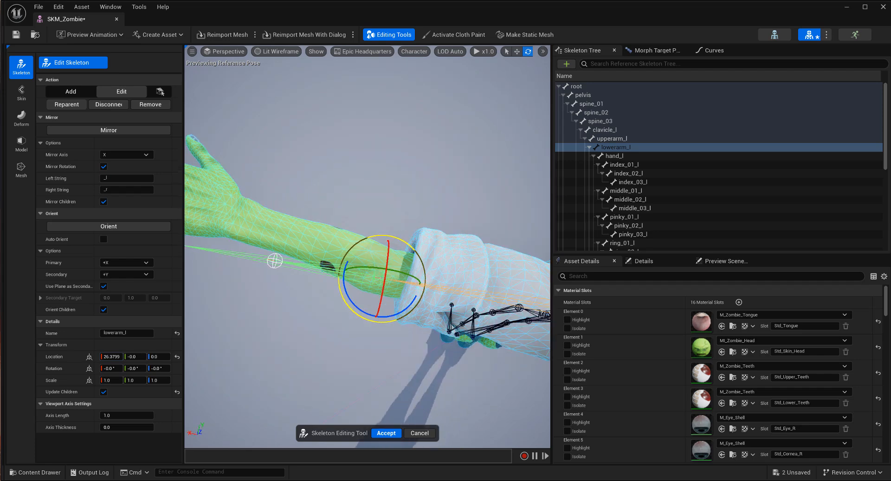
pyautogui.moveTo(387, 245); pyautogui.dragTo(357, 338)
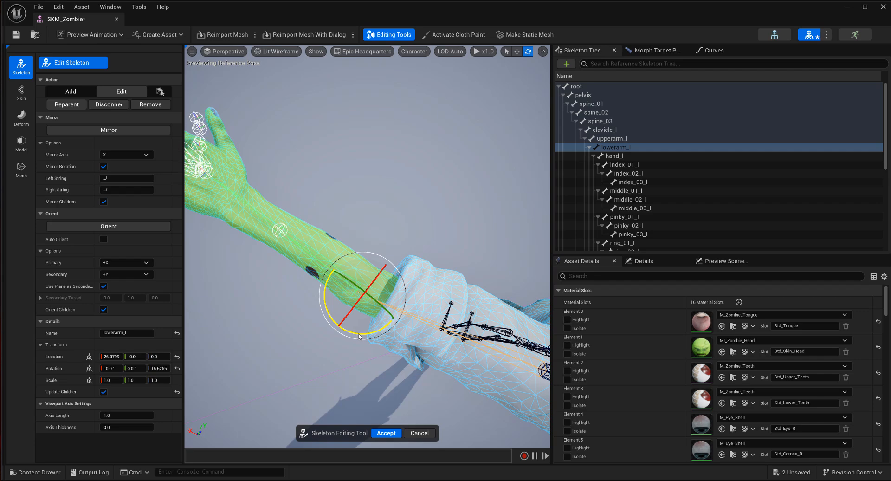
pyautogui.click(614, 156)
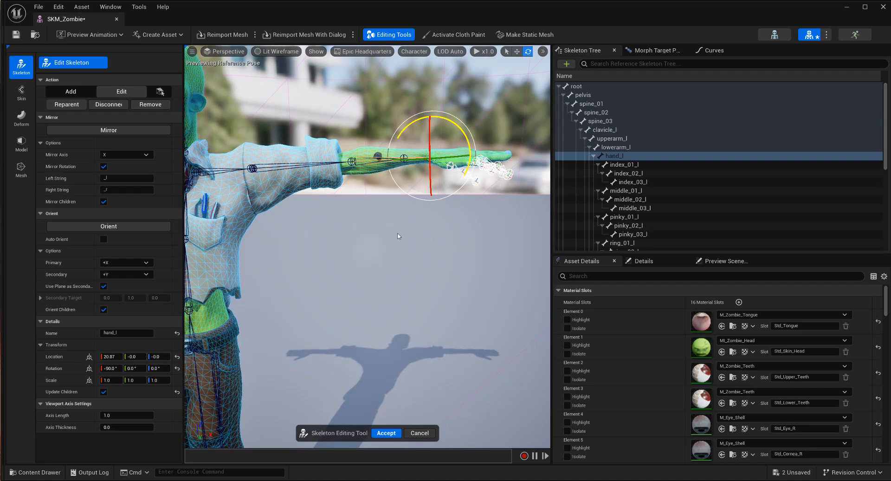
pyautogui.click(608, 139)
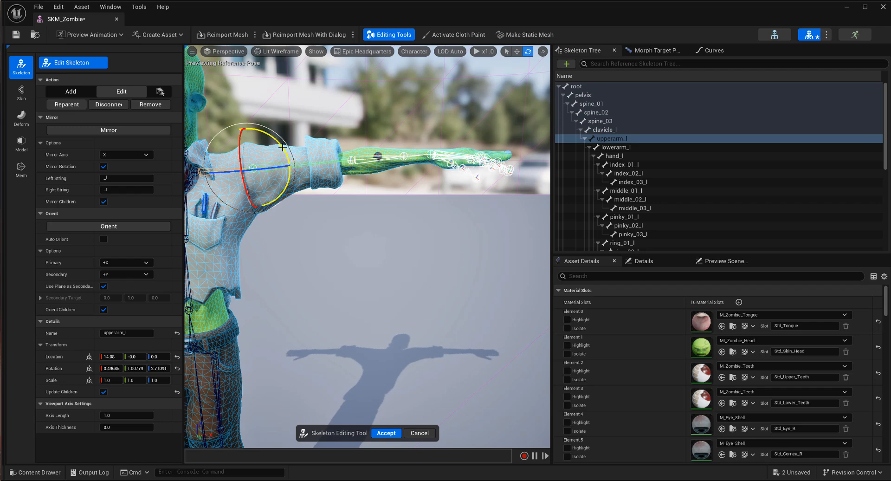
pyautogui.moveTo(434, 233)
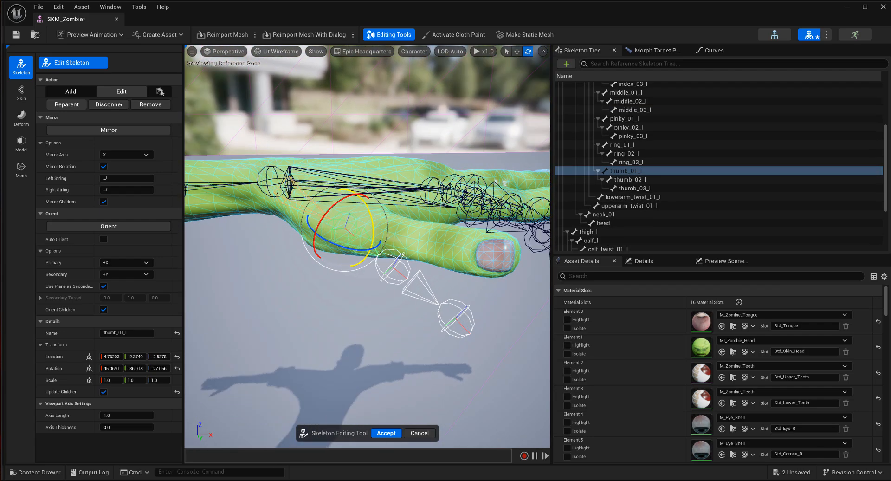
# Zero the rotations of the thumb, index tip and outer finger joints
pyautogui.click(625, 179)
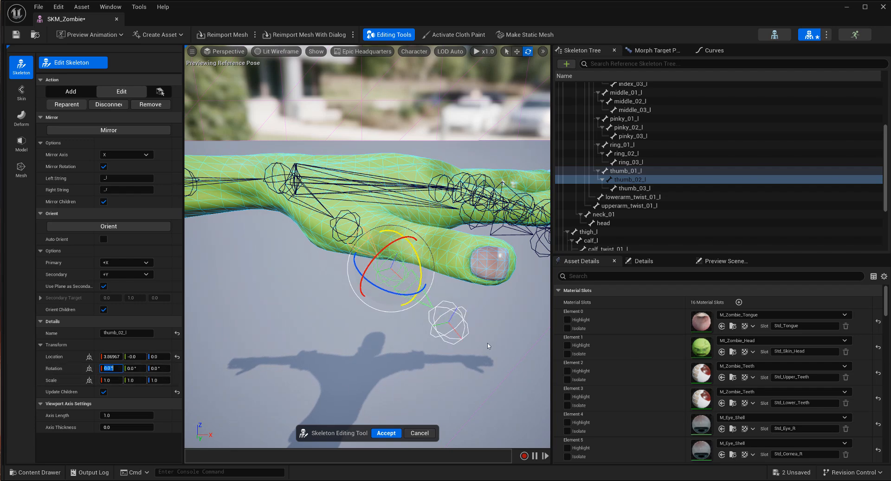
pyautogui.click(631, 188)
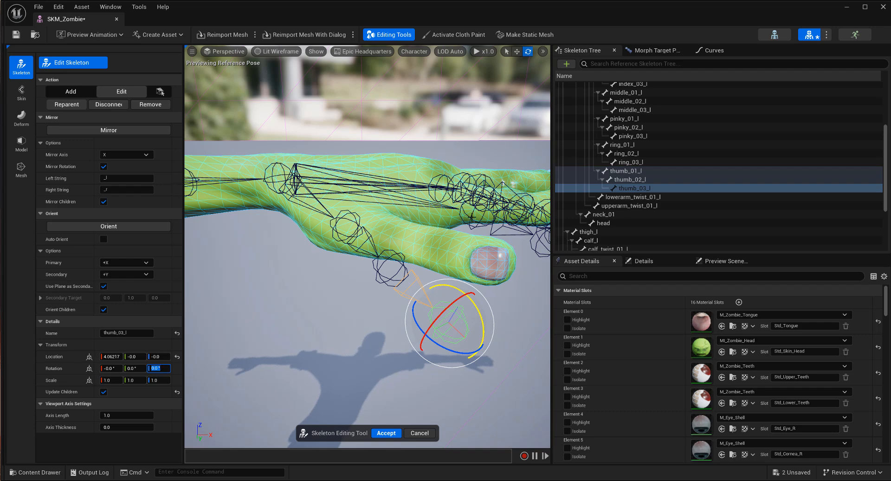
pyautogui.click(627, 172)
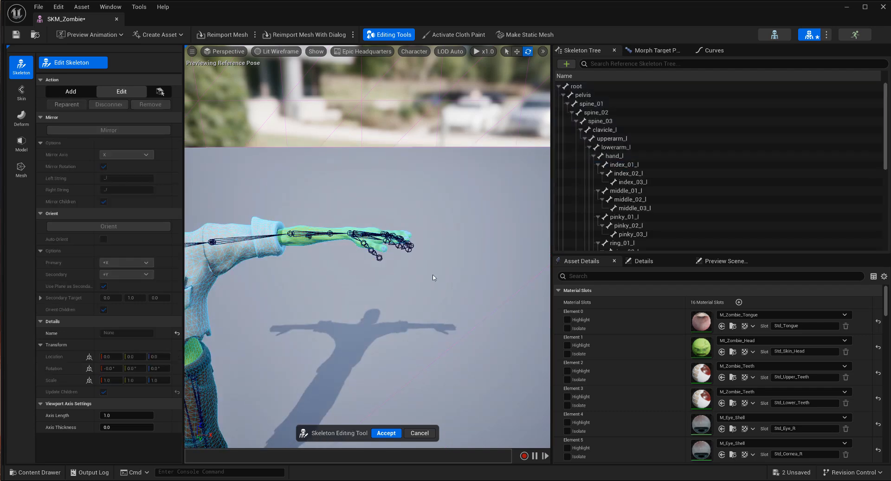
pyautogui.click(629, 173)
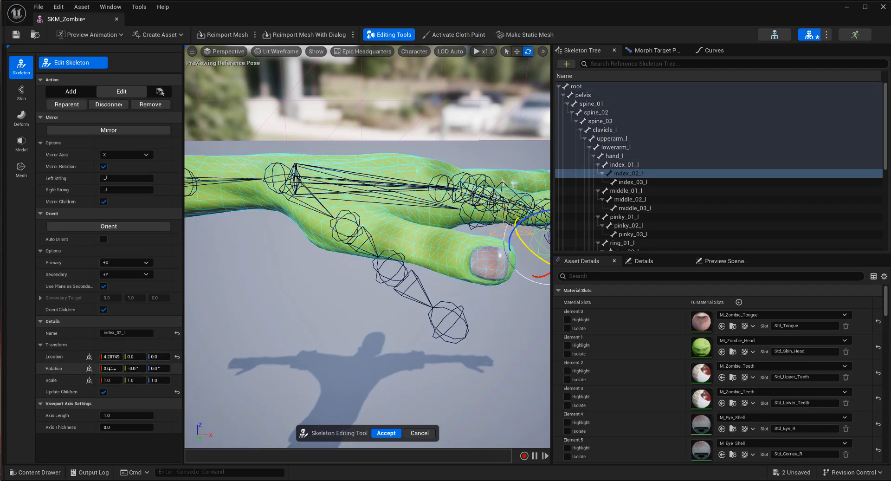
pyautogui.click(631, 181)
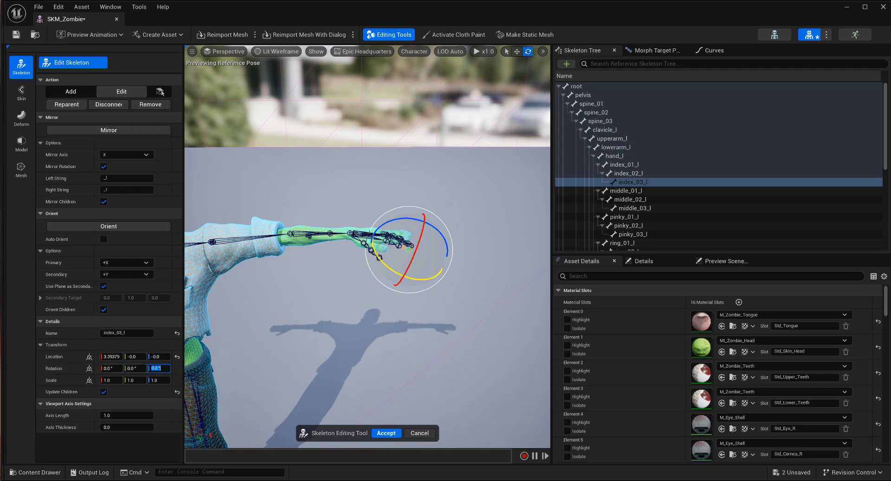
pyautogui.click(629, 199)
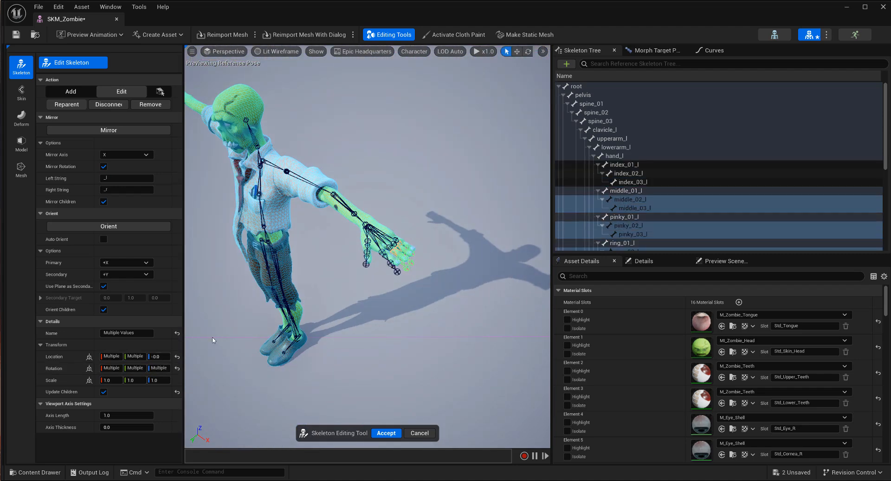
pyautogui.click(111, 368)
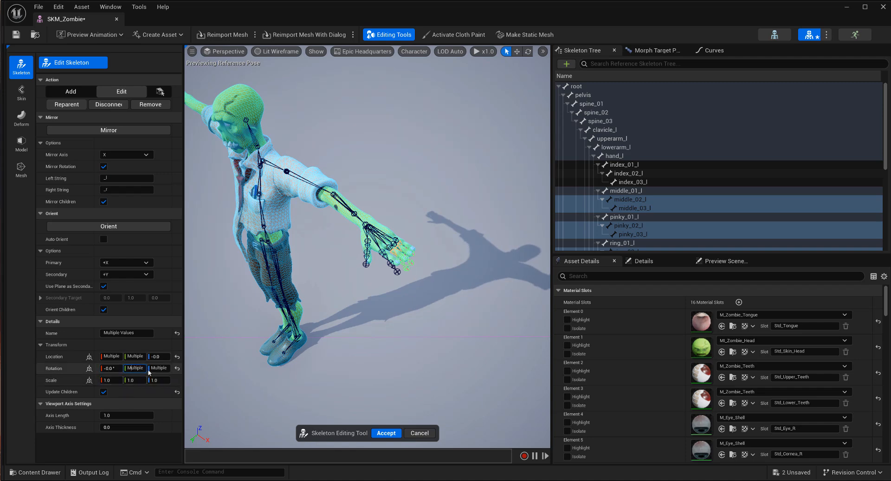
pyautogui.click(135, 356)
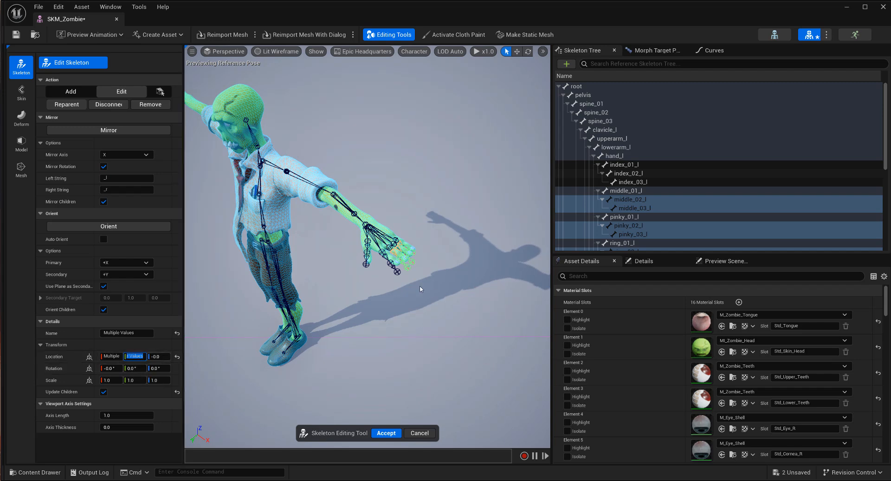
# Inspect middle_01_l, ring_02_l and the pinky joints, ending on thumb_01_l
pyautogui.click(628, 190)
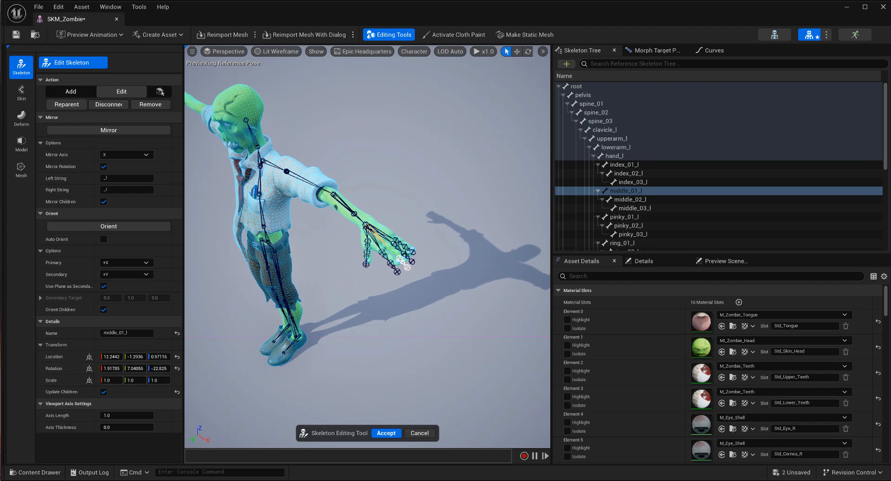
pyautogui.click(622, 243)
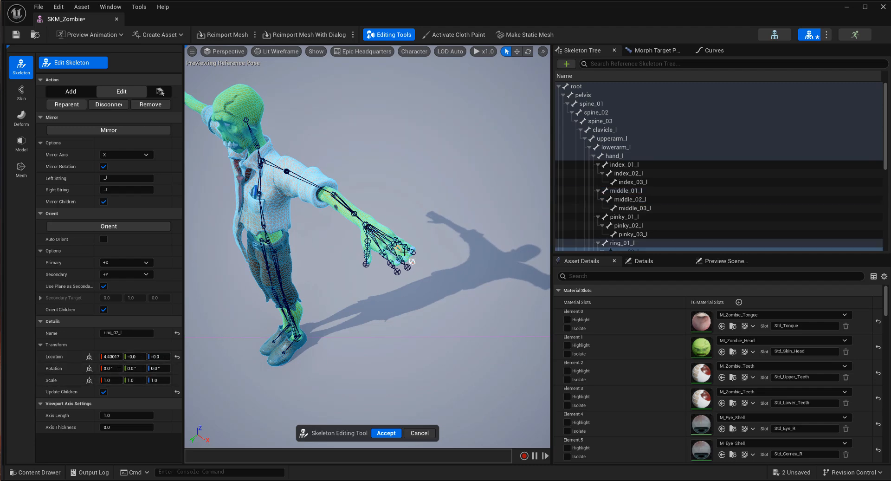
pyautogui.click(630, 233)
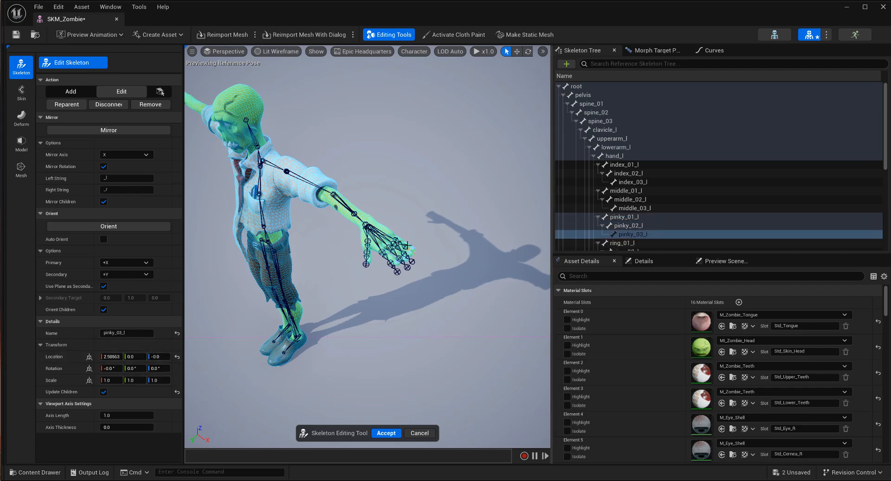
pyautogui.click(626, 225)
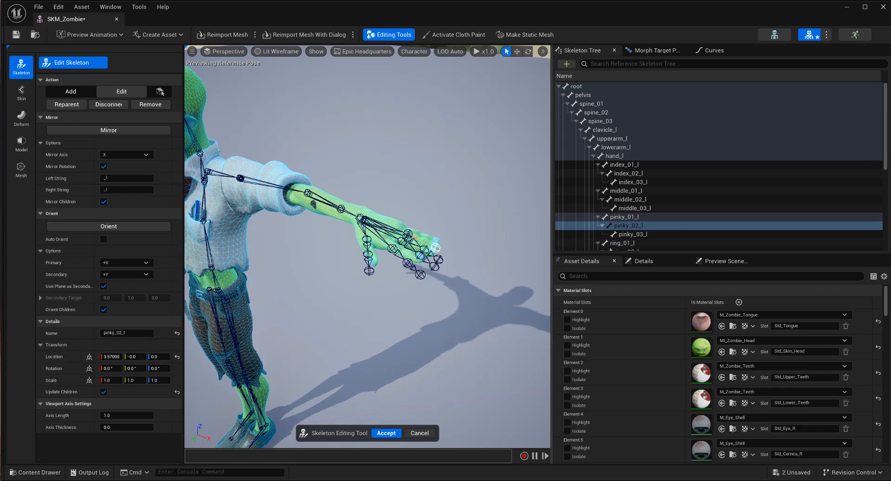
pyautogui.click(623, 170)
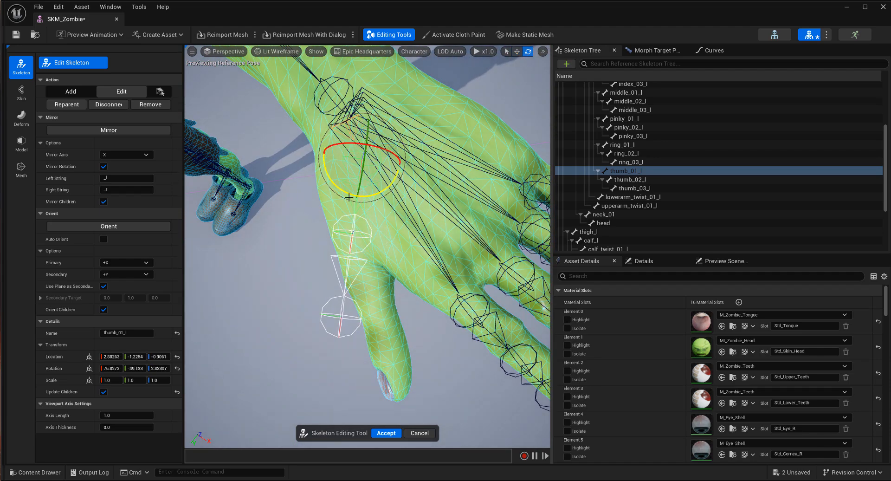
# Push thumb_02_l along the thumb, rotate the thumb base, and bend the middle joint
pyautogui.click(624, 180)
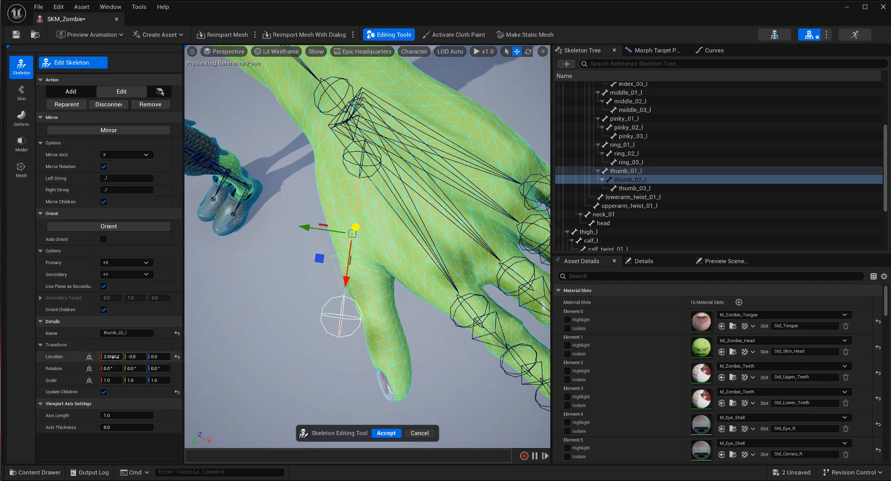
pyautogui.moveTo(354, 227); pyautogui.dragTo(350, 254)
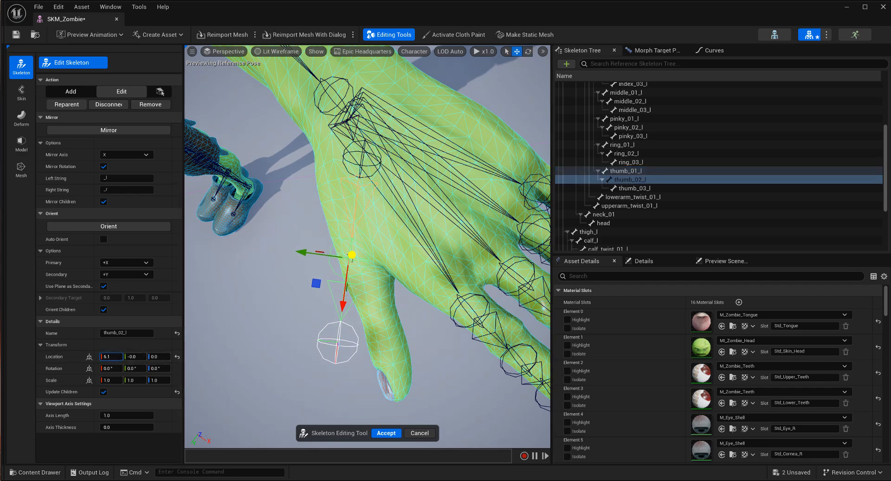
pyautogui.click(606, 156)
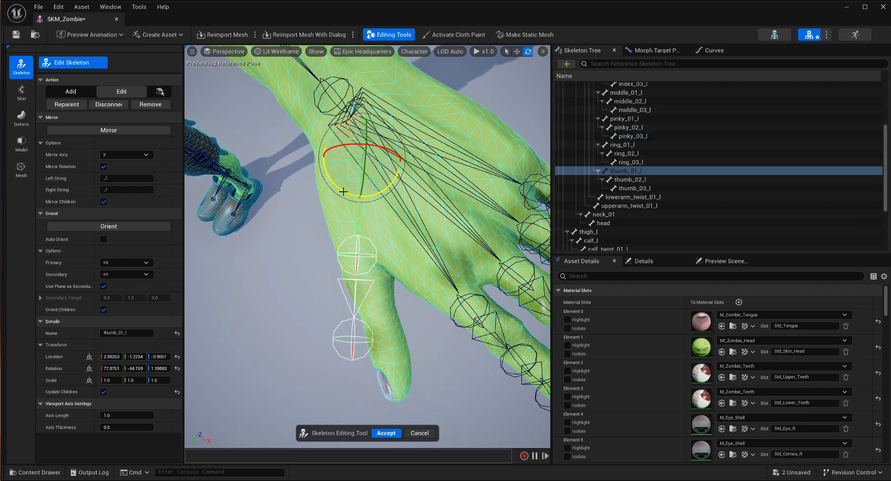
pyautogui.moveTo(343, 192); pyautogui.dragTo(338, 253)
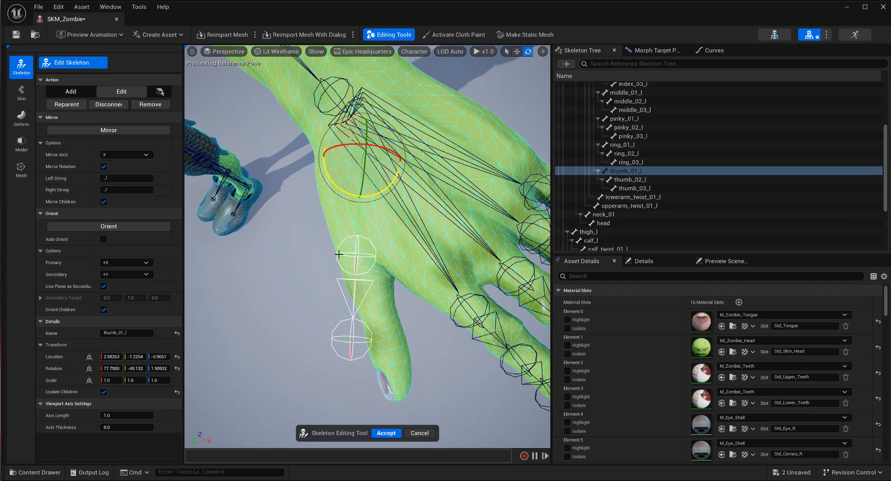
pyautogui.click(625, 180)
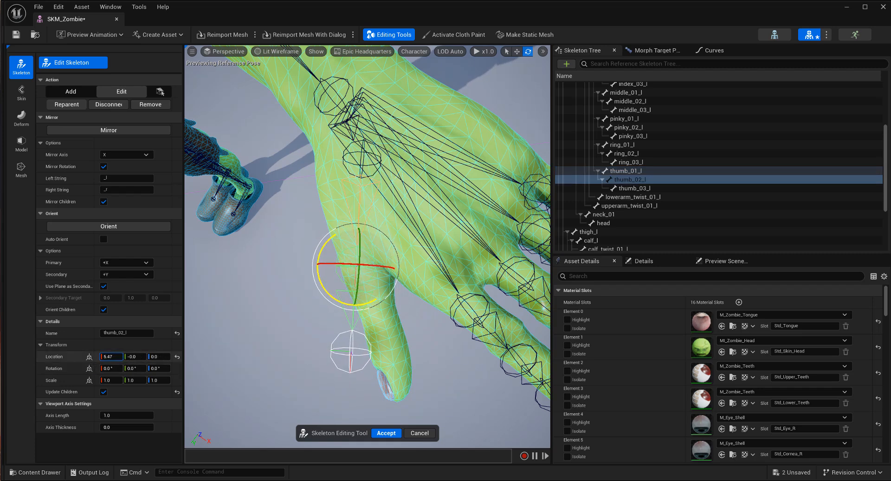
pyautogui.moveTo(352, 264); pyautogui.dragTo(338, 301)
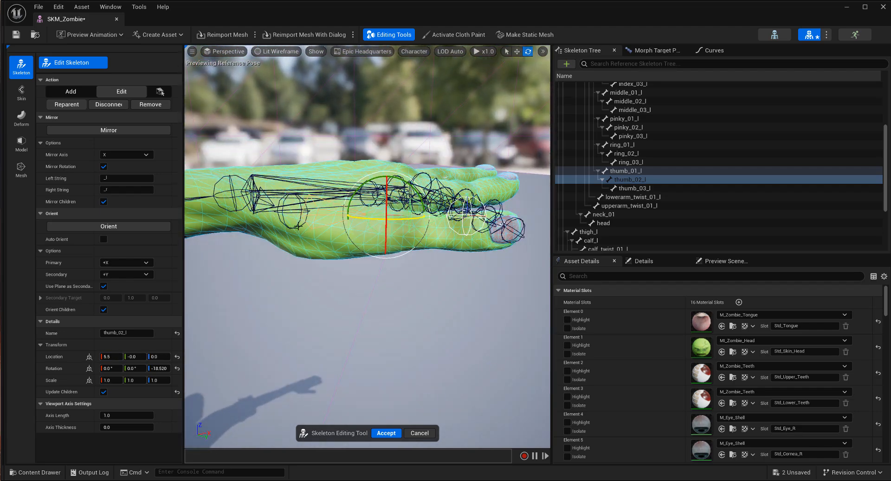
# Review the thumb base, middle and tip joints, then select index_01_l
pyautogui.click(625, 171)
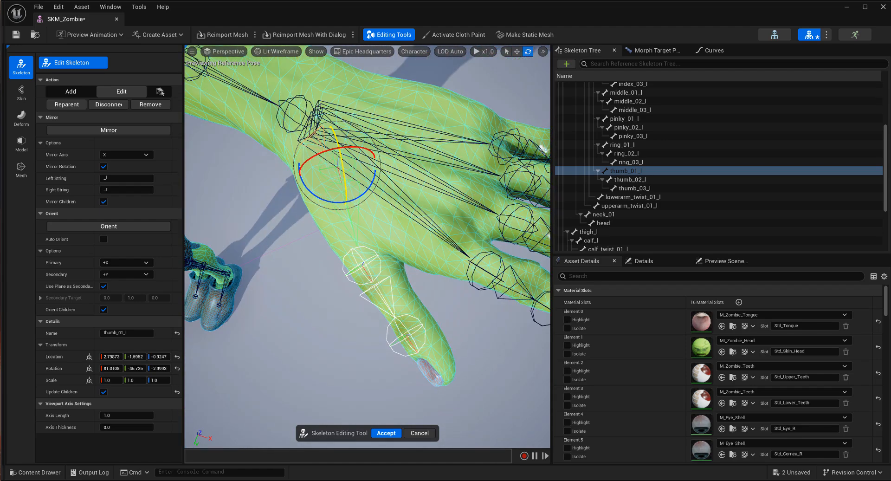
pyautogui.click(628, 188)
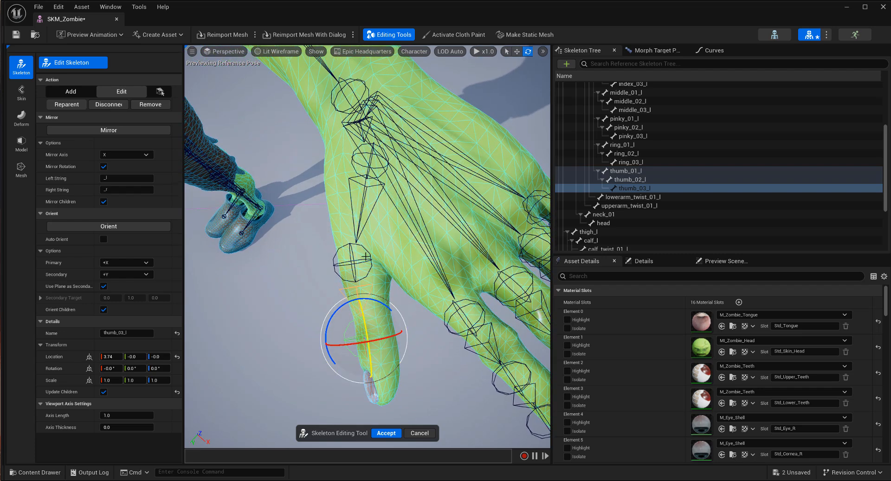
pyautogui.click(625, 179)
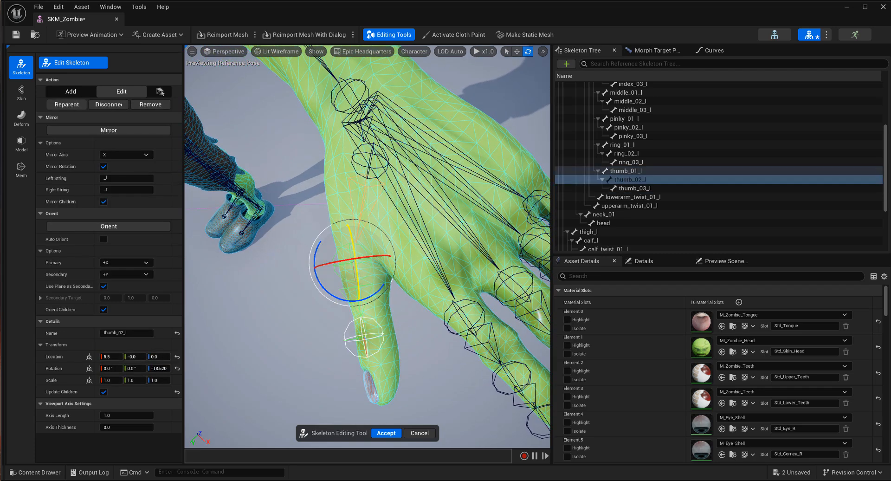
pyautogui.click(624, 170)
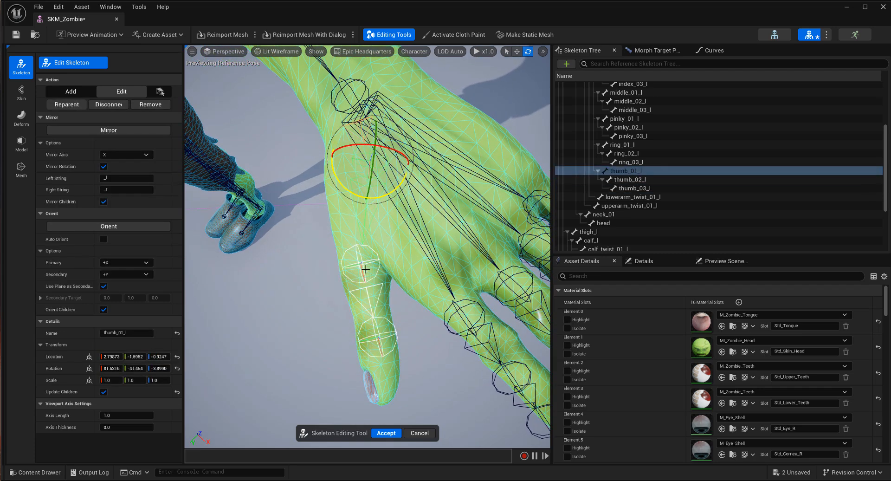
pyautogui.click(625, 179)
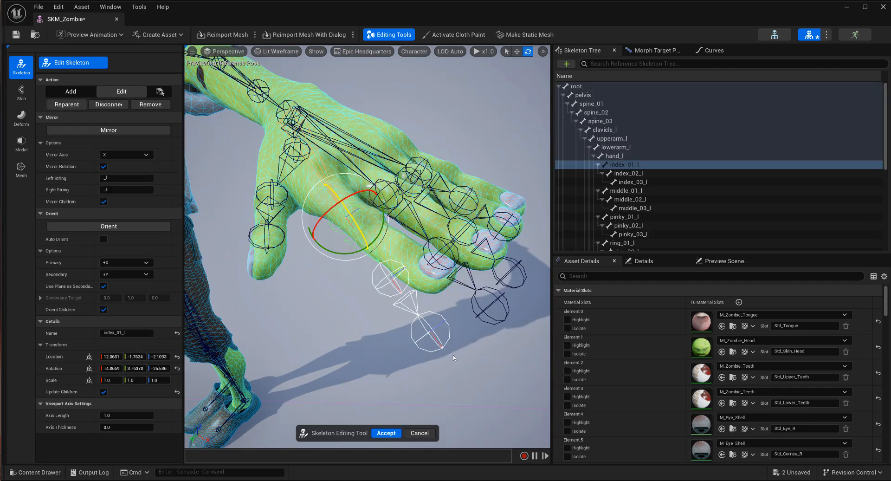
pyautogui.moveTo(491, 374)
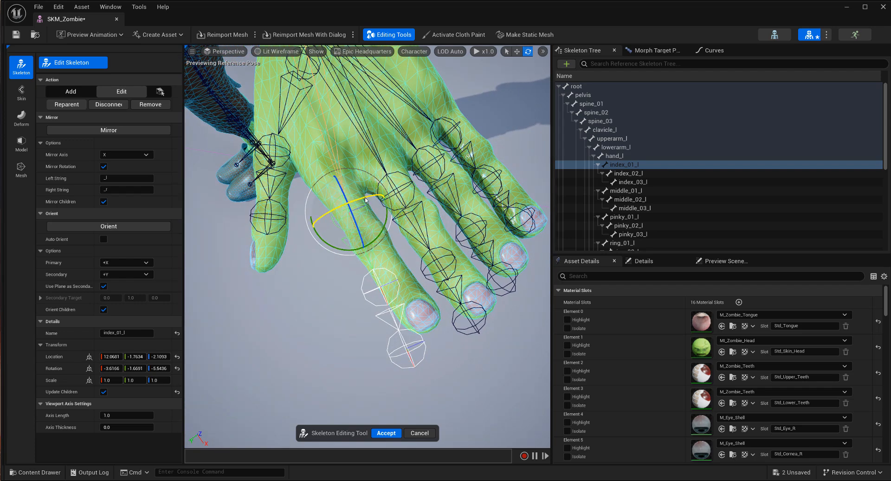
# Rotate and move index_01_l into the finger, then check index_02_l and index_03_l
pyautogui.moveTo(324, 204); pyautogui.dragTo(355, 233)
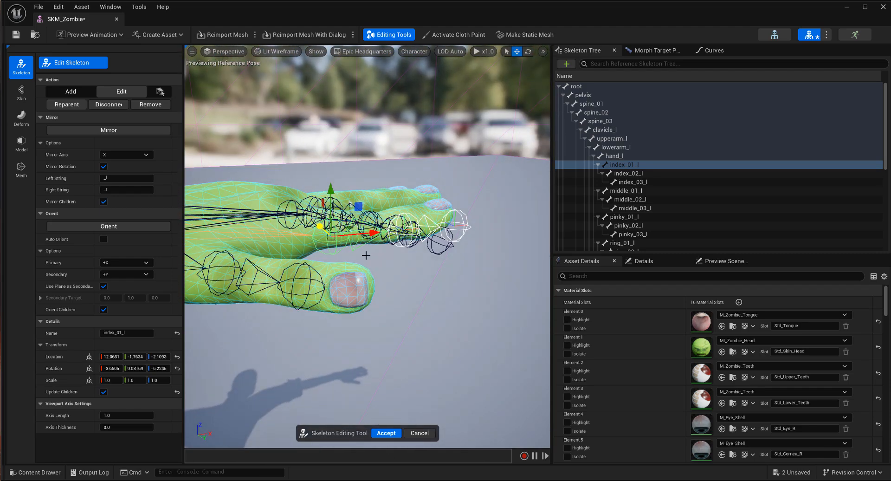
pyautogui.moveTo(332, 227); pyautogui.dragTo(272, 227)
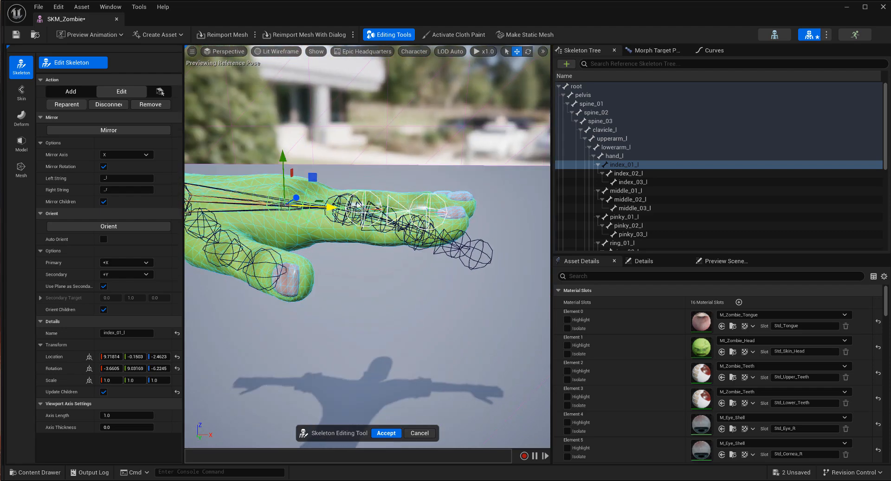
pyautogui.moveTo(370, 227); pyautogui.dragTo(341, 170)
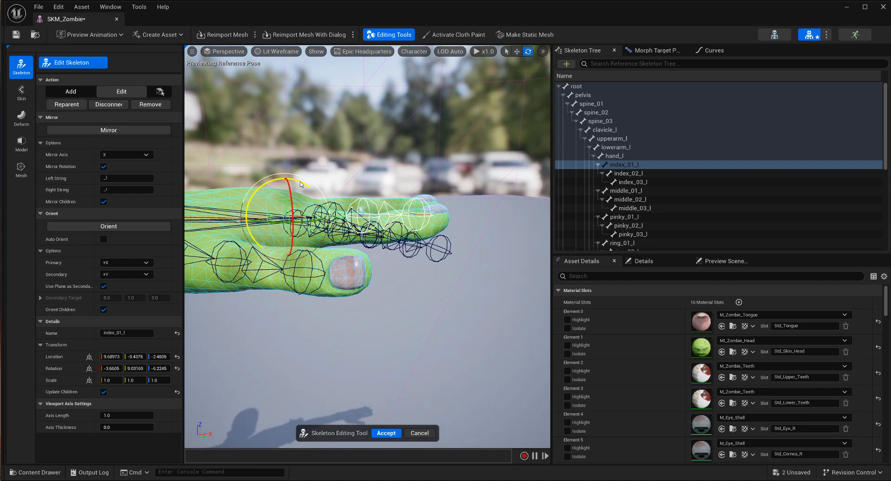
pyautogui.click(627, 173)
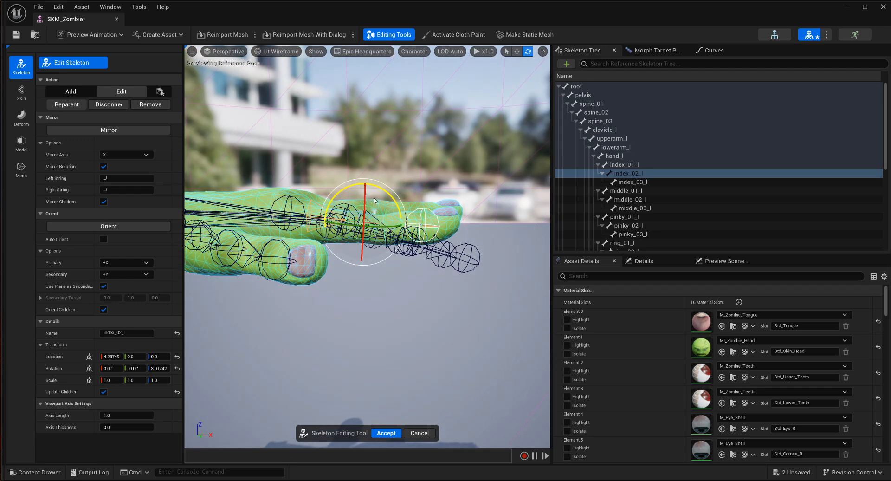
pyautogui.click(630, 181)
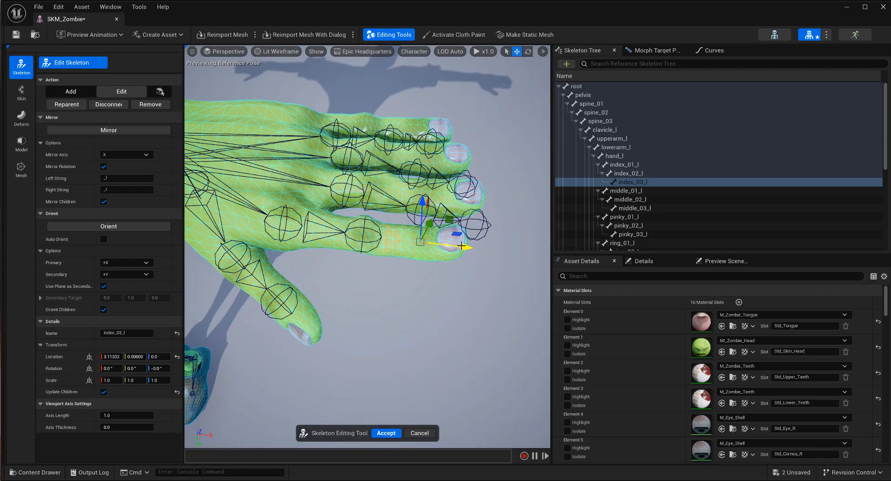
pyautogui.click(627, 190)
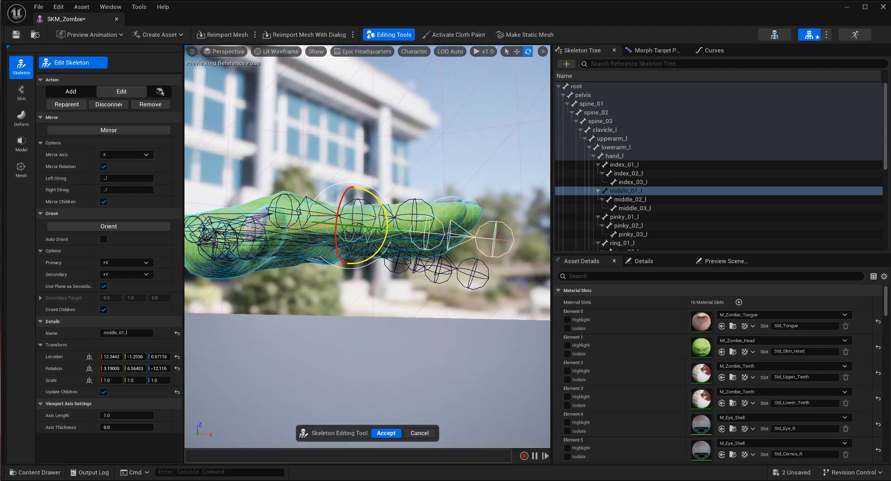
# Move middle_01_l into the finger and check the bone drawing options and bone menu
pyautogui.moveTo(370, 215); pyautogui.dragTo(358, 187)
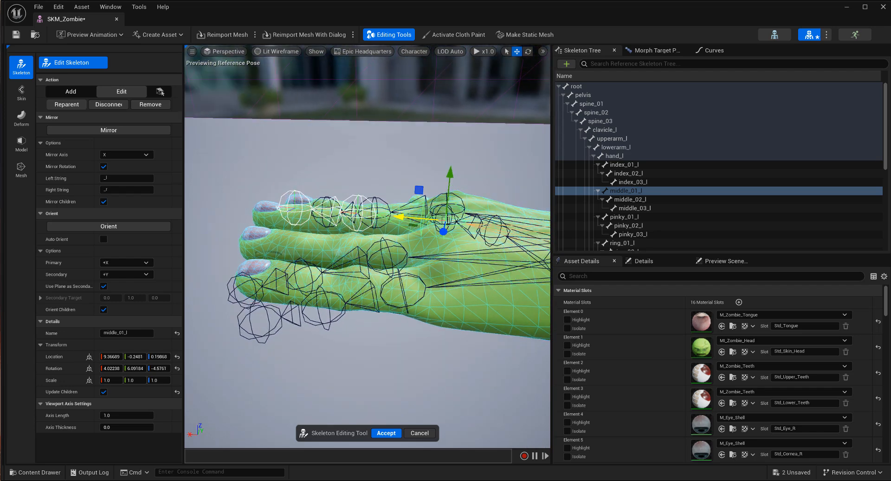
pyautogui.click(412, 51)
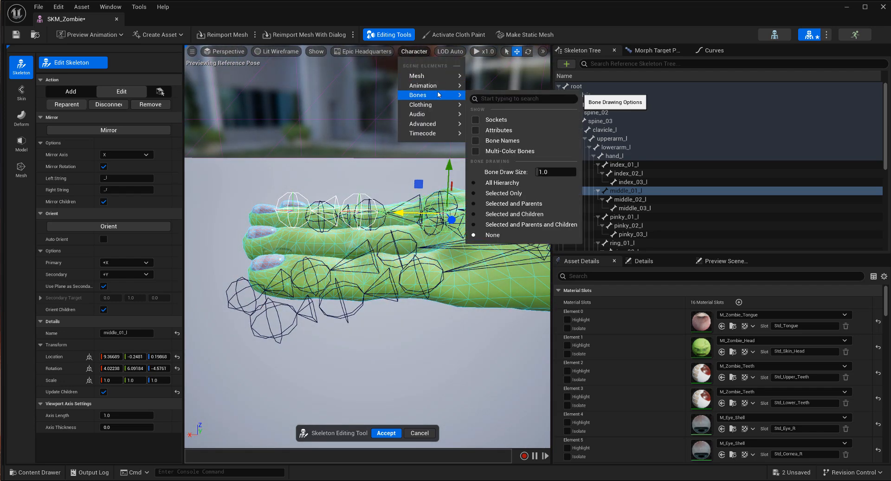
pyautogui.moveTo(502, 183)
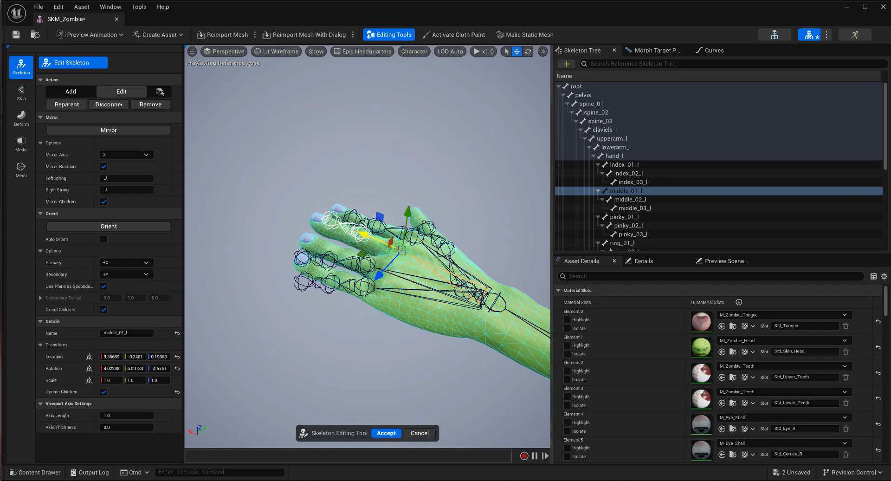
pyautogui.rightClick(622, 190)
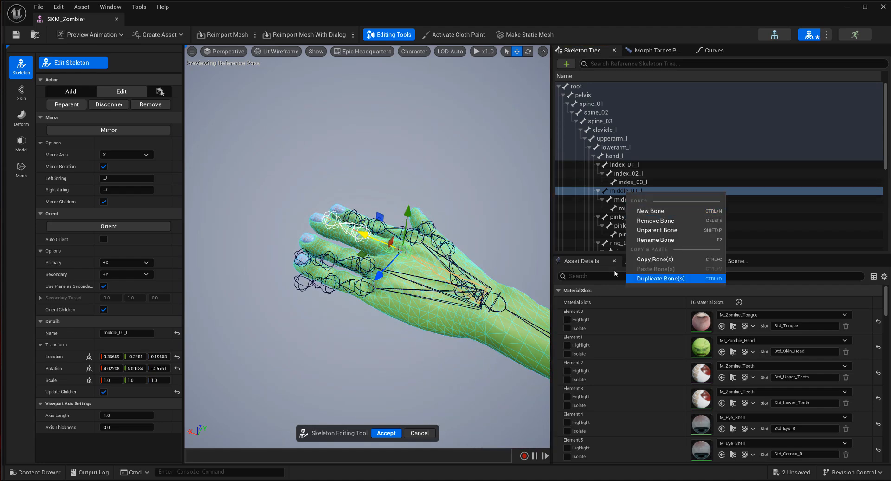
pyautogui.moveTo(616, 194)
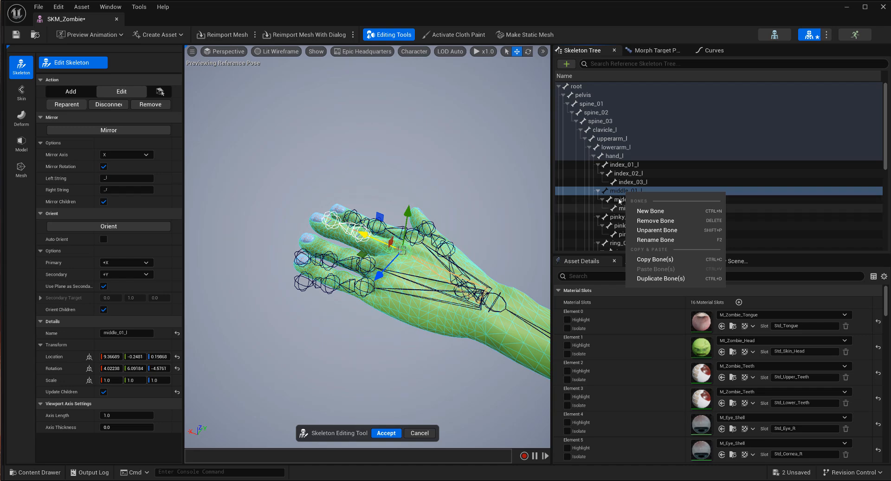
pyautogui.moveTo(619, 206)
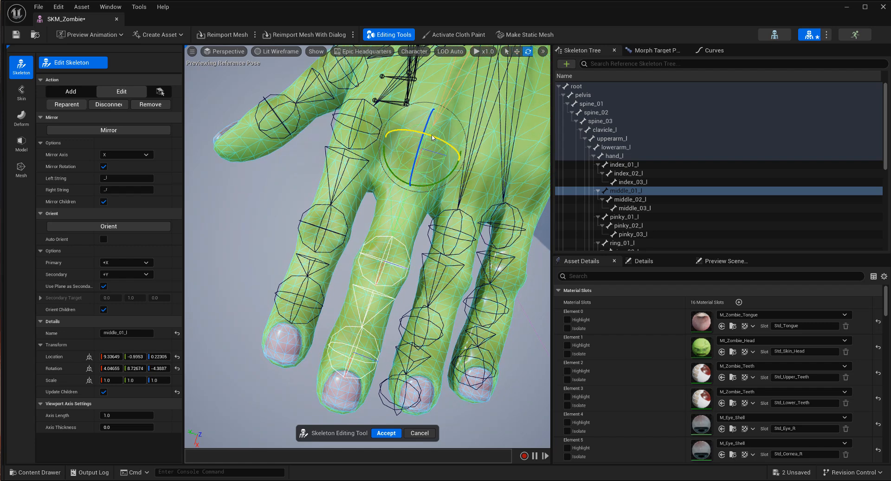
# Select middle_03_l and then ring_02_l to fit them into the fingers
pyautogui.click(632, 207)
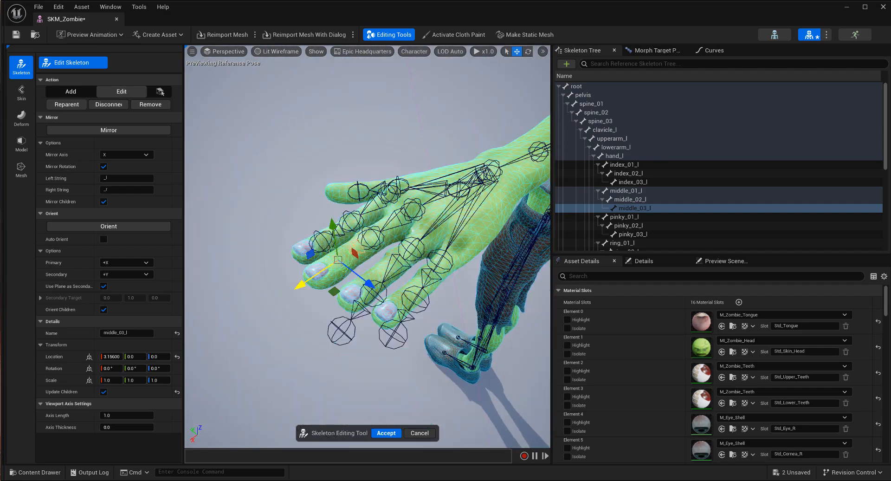
pyautogui.click(621, 242)
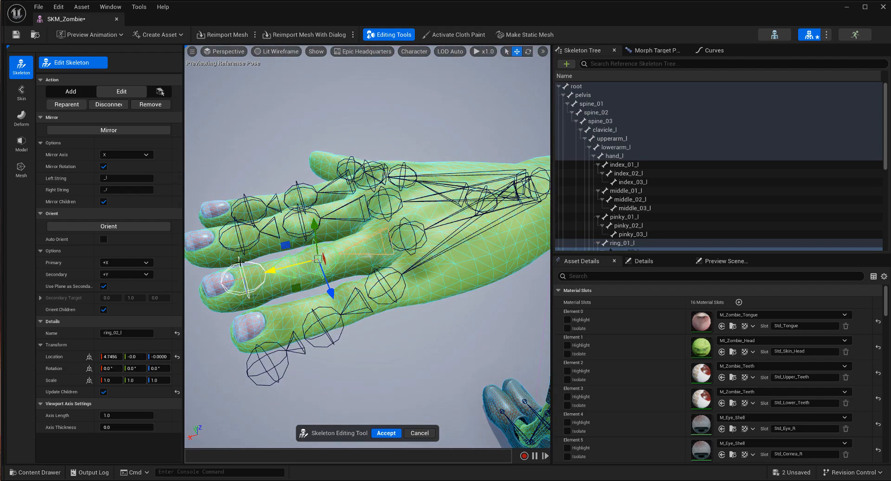
# Select ring_03_l, ring_01_l and pinky_01_l in turn to reposition them
pyautogui.click(624, 170)
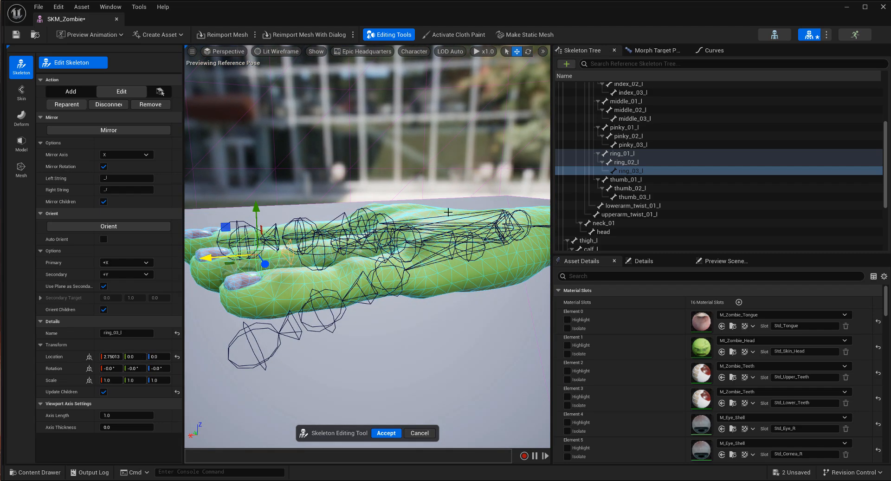
pyautogui.click(620, 152)
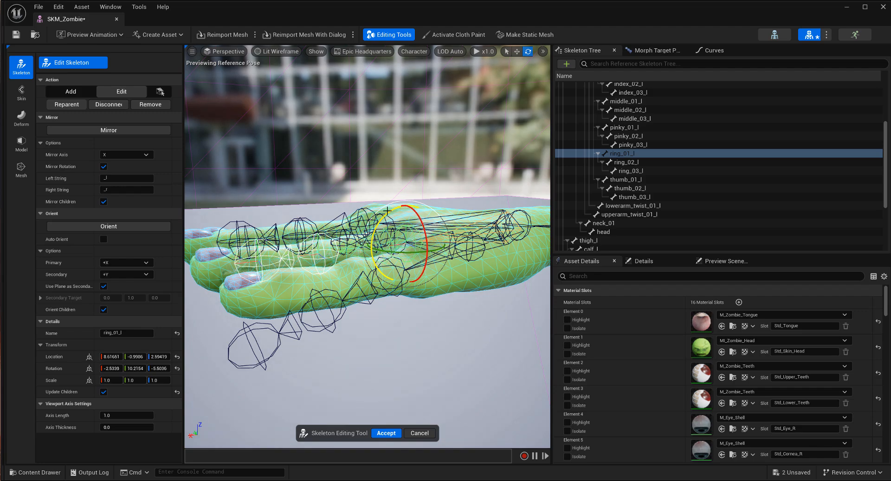
pyautogui.click(618, 127)
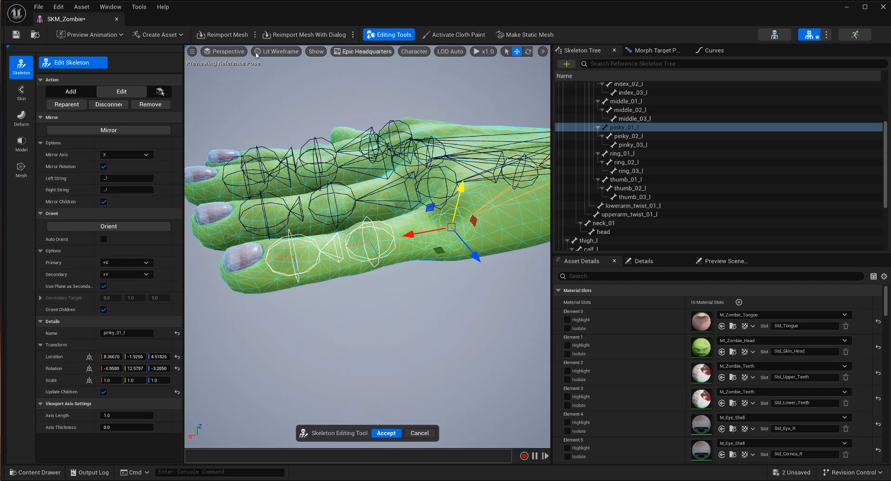
# Switch the viewport bone drawing to a simpler style and deselect all joints
pyautogui.click(316, 51)
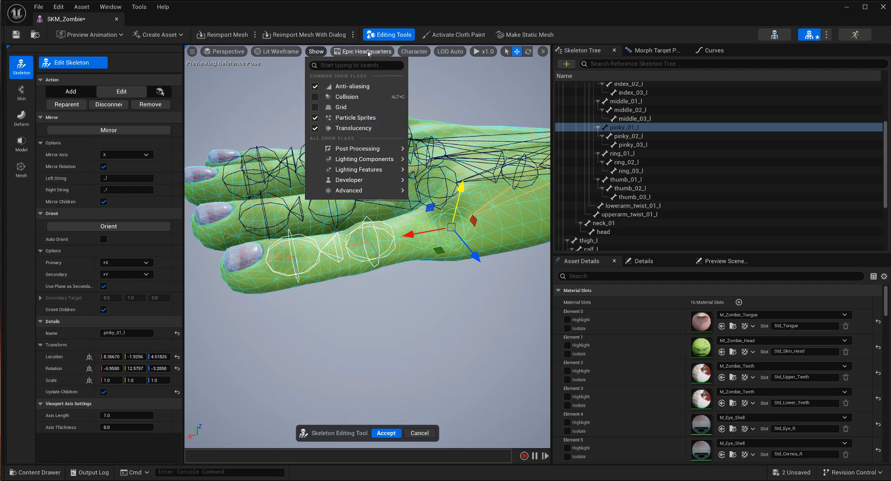
pyautogui.click(413, 51)
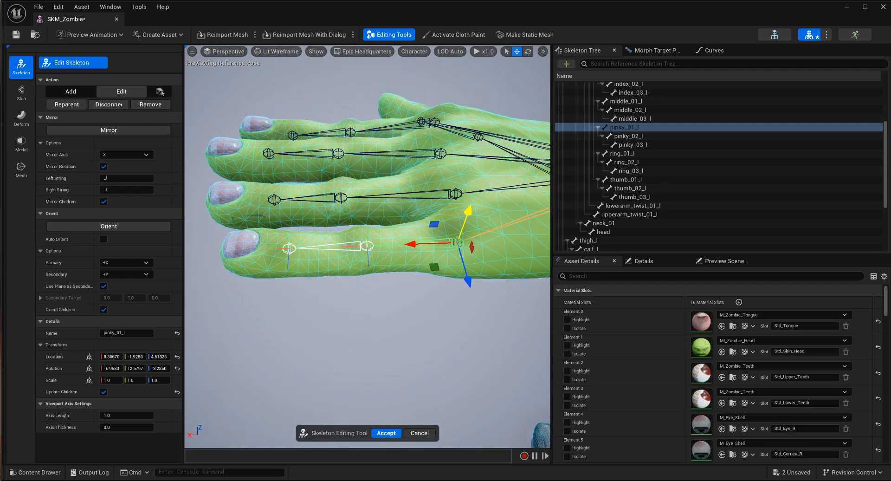
pyautogui.click(631, 145)
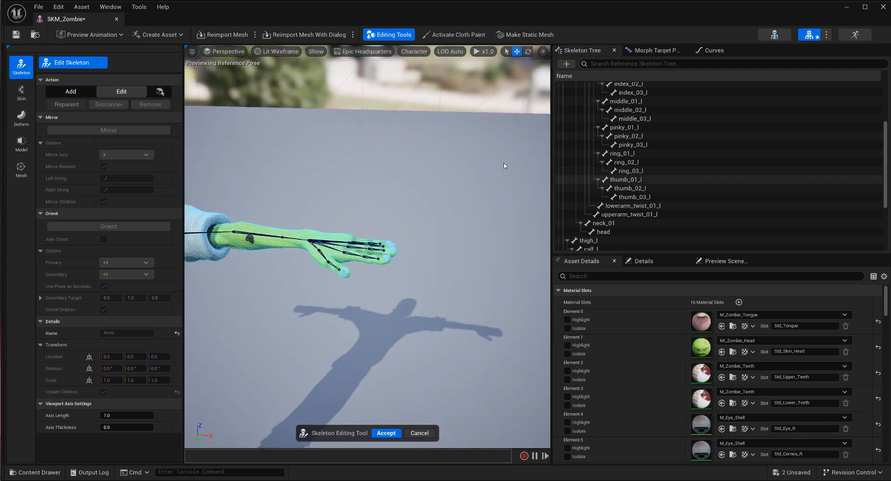
# Zoom out over the whole zombie and accept the skeleton edits
pyautogui.click(602, 130)
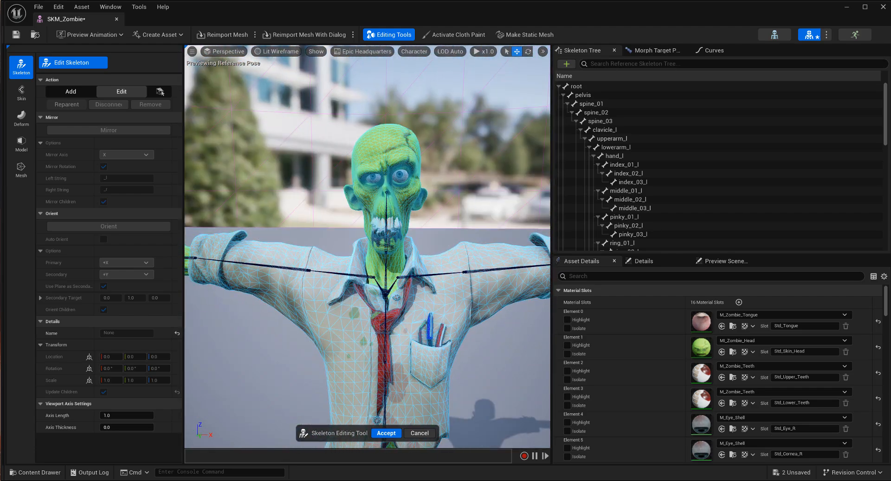
pyautogui.scroll(-3)
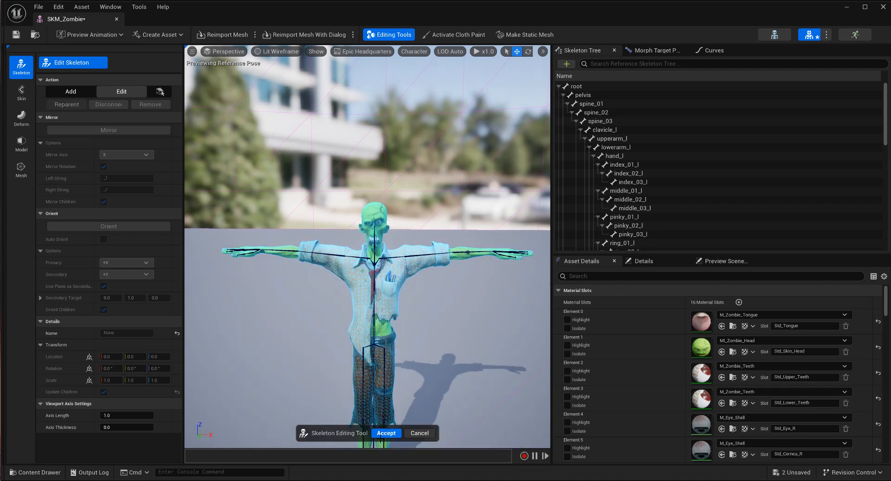
pyautogui.click(386, 432)
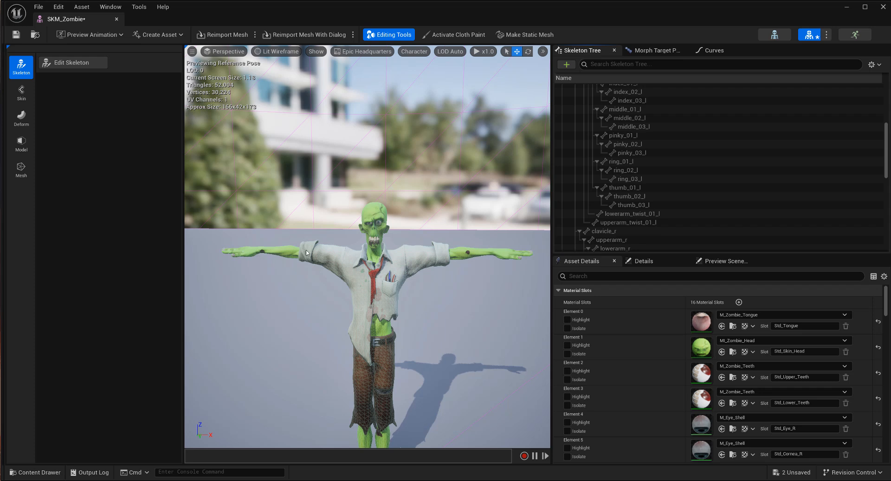
pyautogui.moveTo(103, 38)
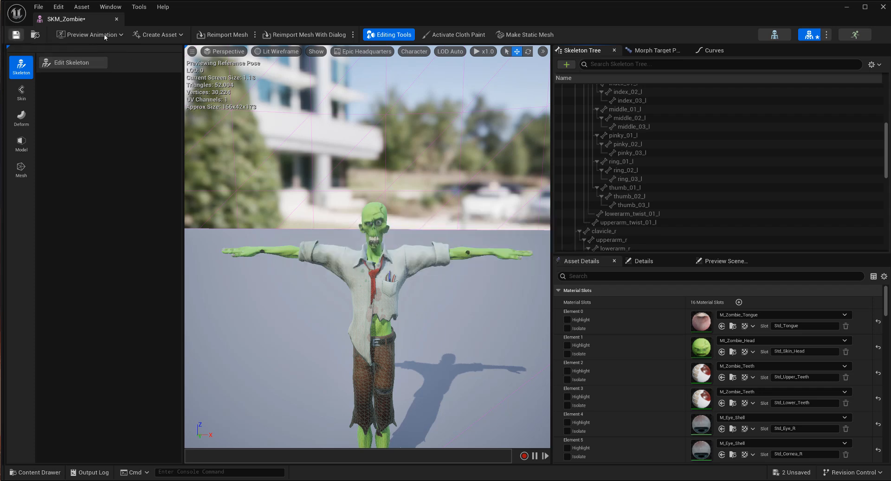